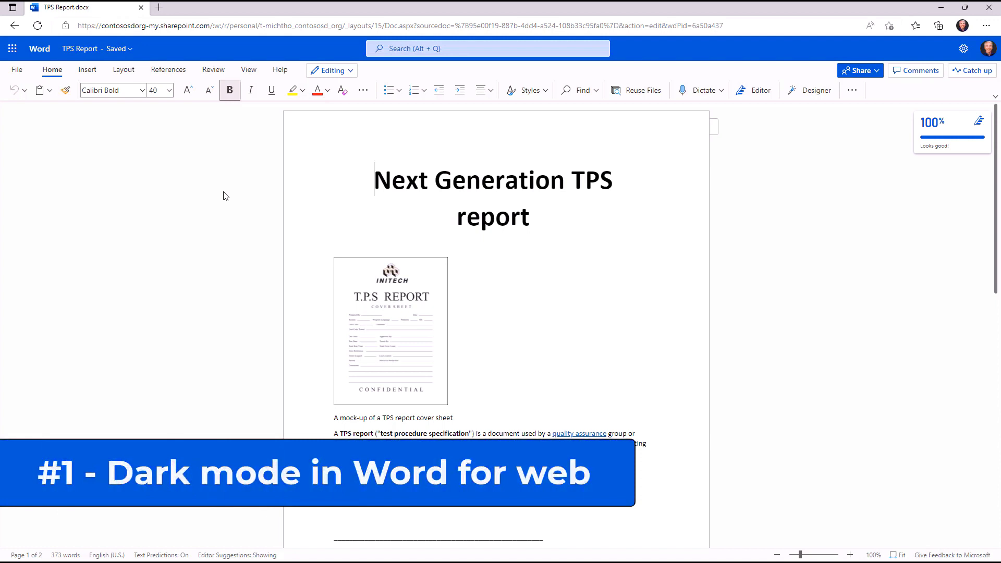
{"action": "mouse_move", "coordinate": [578, 192]}
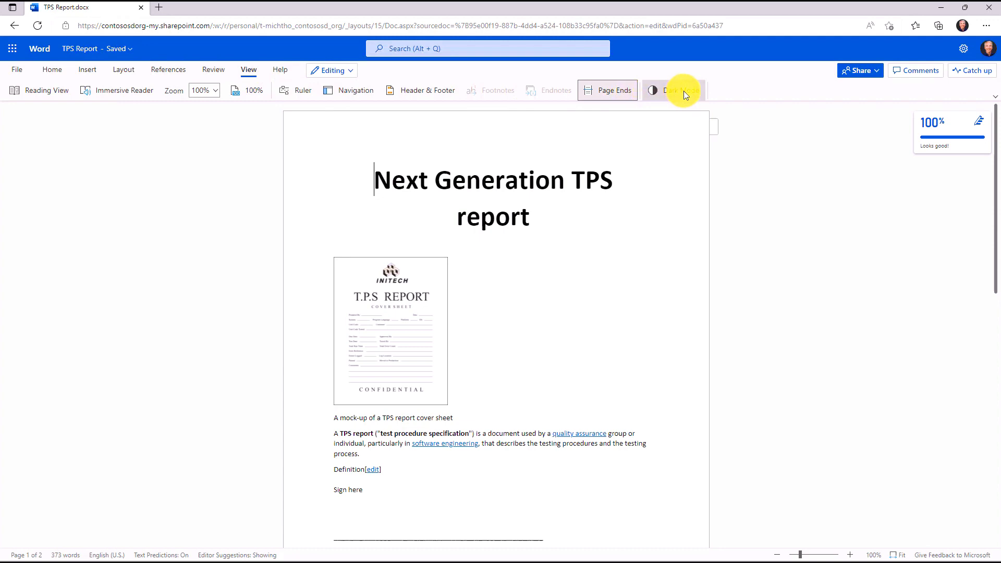
Toggle the TPS Report page background to dark, back to light, then dark mode off.
{"action": "left_click", "coordinate": [673, 90]}
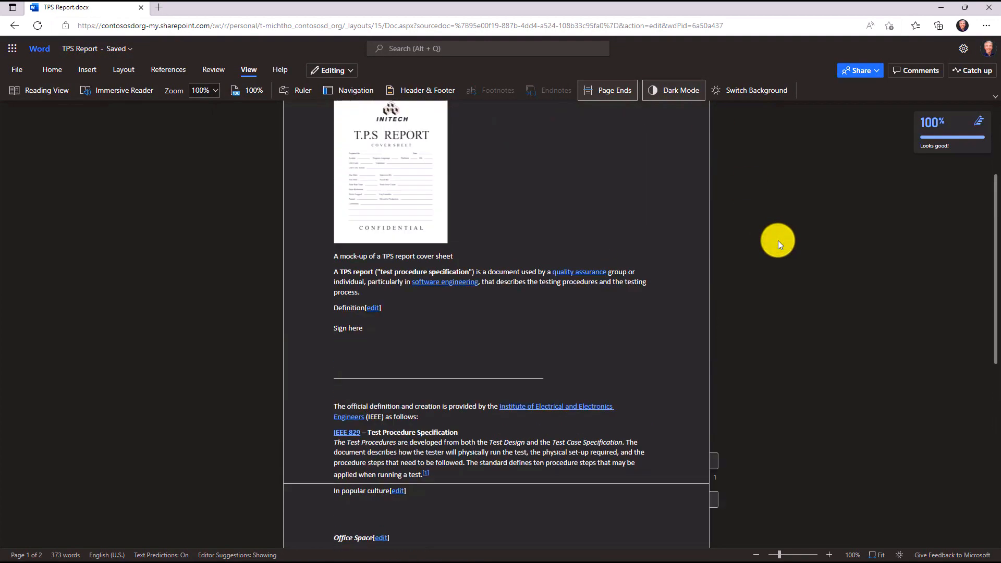
{"action": "scroll", "scroll_direction": "up", "scroll_amount": 3}
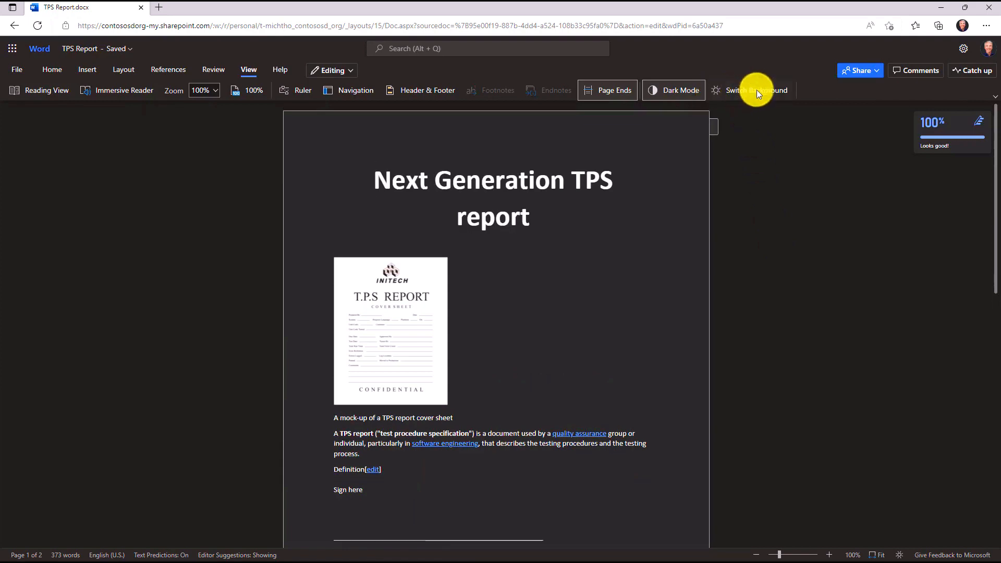
{"action": "left_click", "coordinate": [672, 90]}
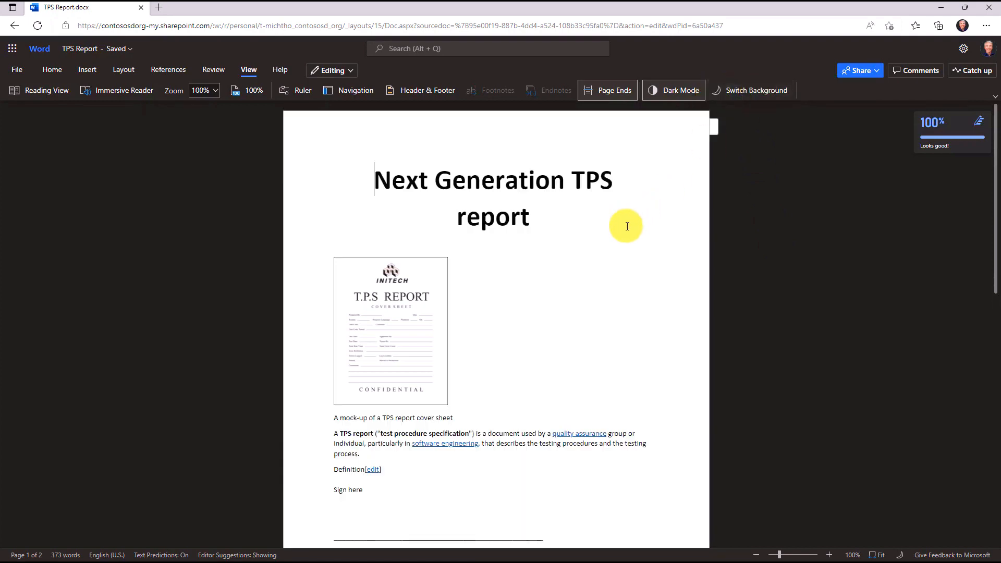
{"action": "scroll", "scroll_direction": "down", "scroll_amount": 3}
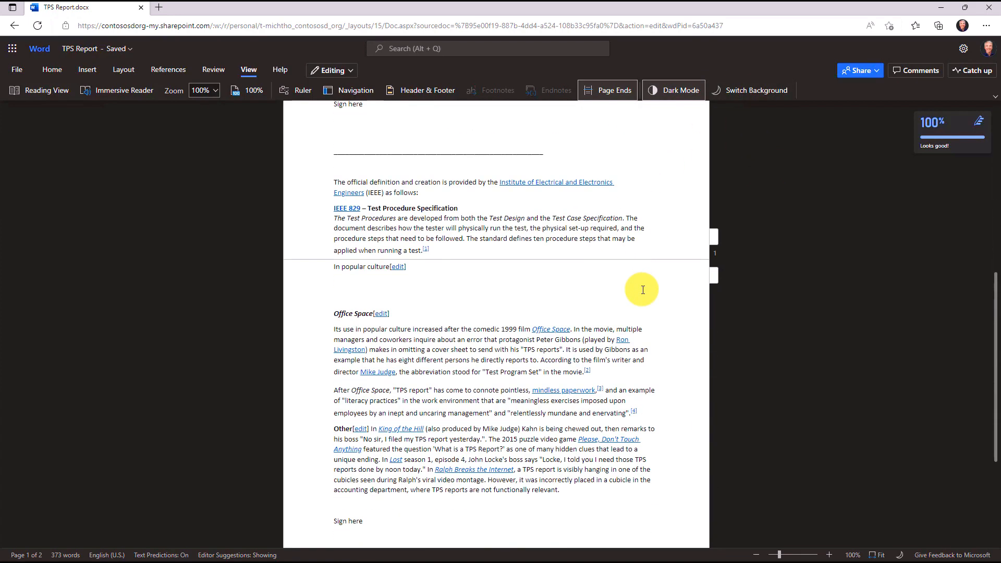
{"action": "scroll", "scroll_direction": "up", "scroll_amount": 3}
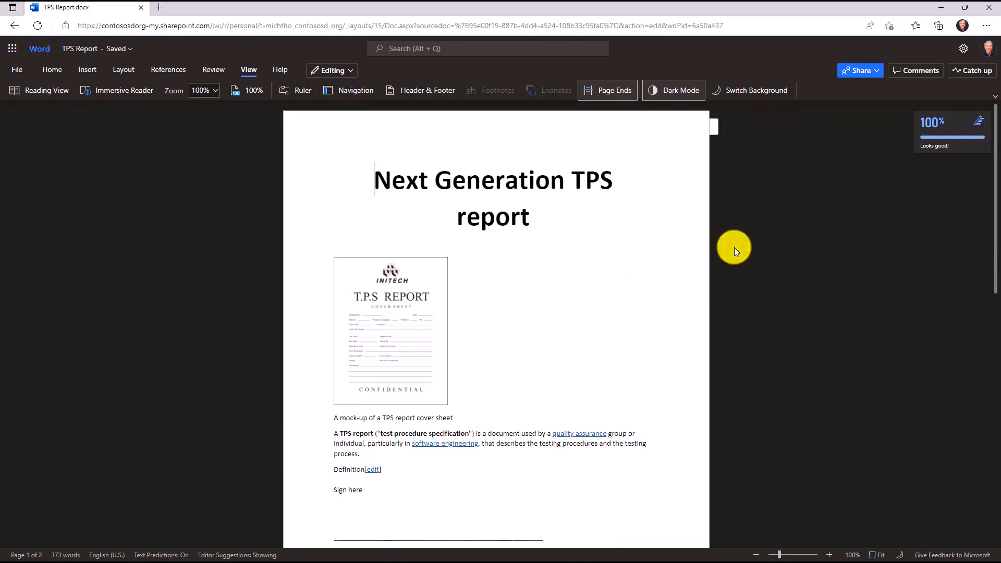
{"action": "mouse_move", "coordinate": [757, 90]}
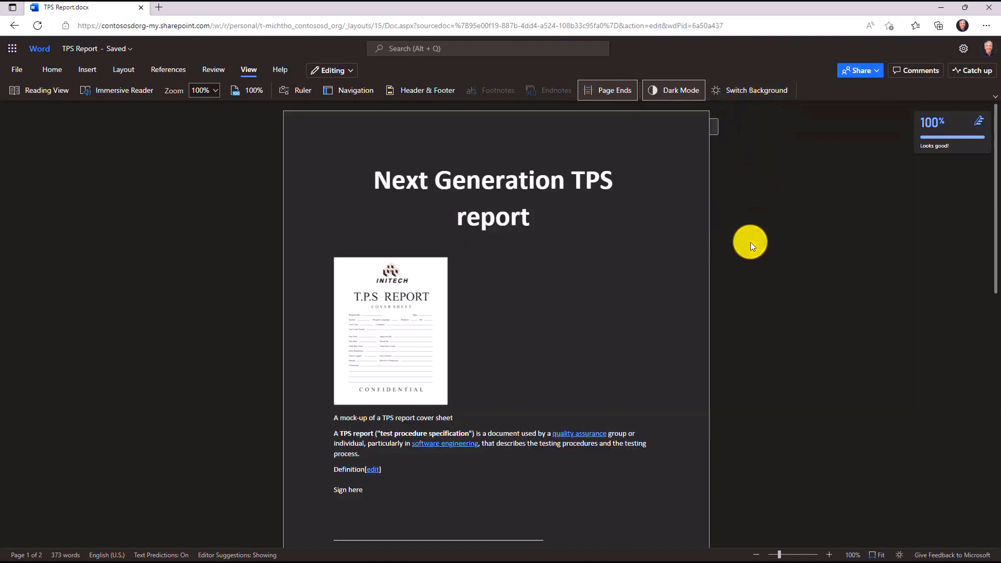
{"action": "mouse_move", "coordinate": [673, 90]}
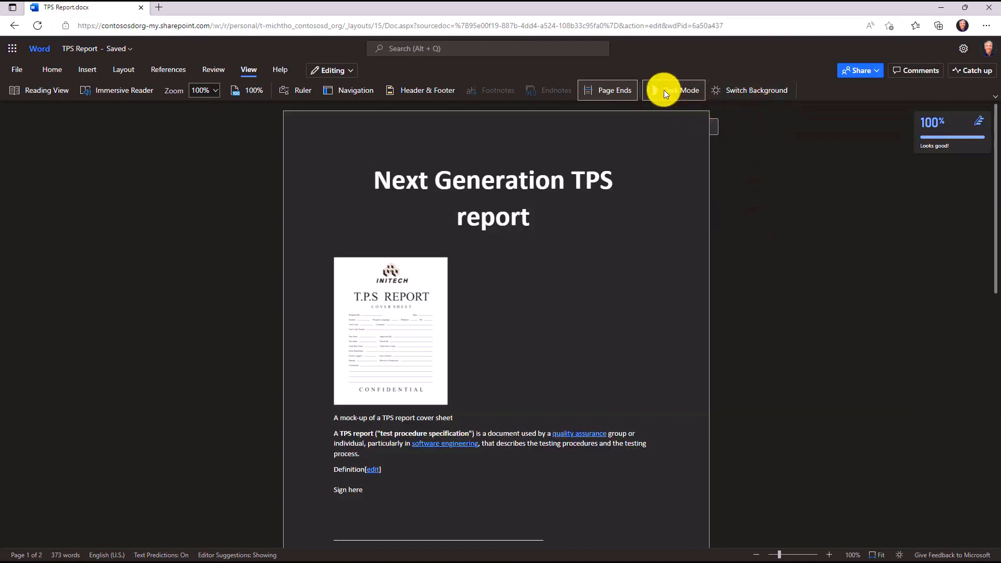
{"action": "left_click", "coordinate": [673, 89]}
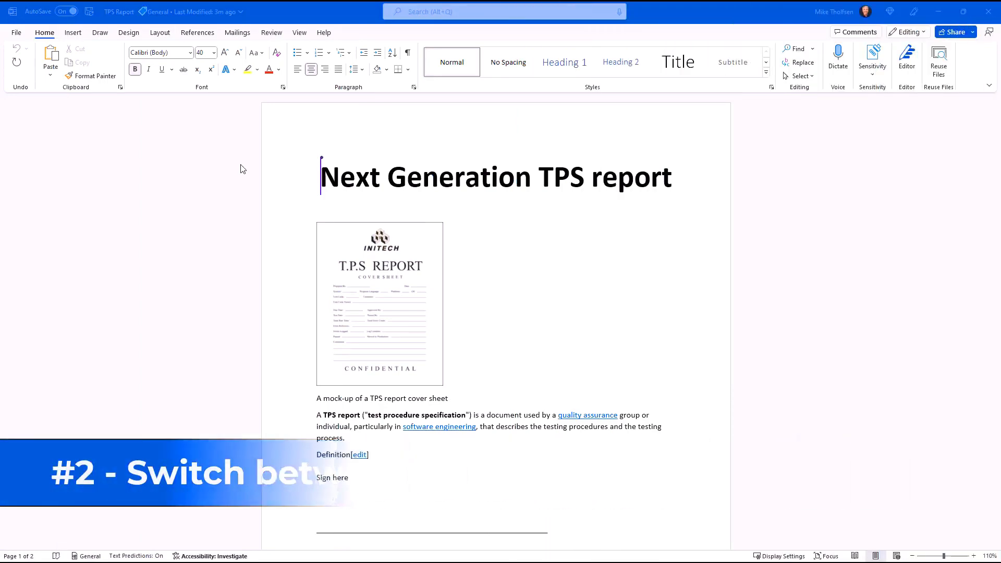
{"action": "mouse_move", "coordinate": [592, 242]}
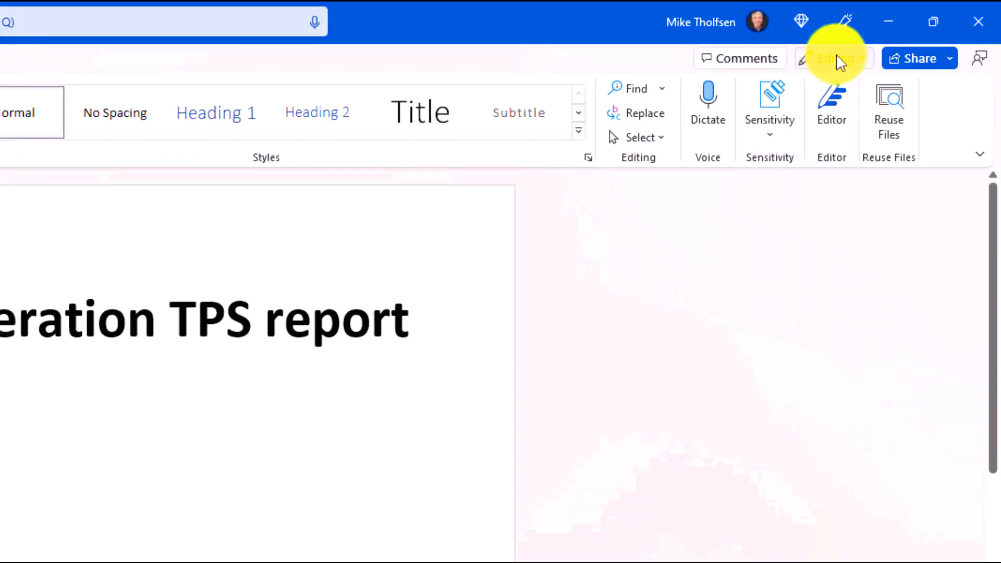
Change the document mode from Editing to Reviewing so edits become suggestions.
{"action": "left_click", "coordinate": [834, 59]}
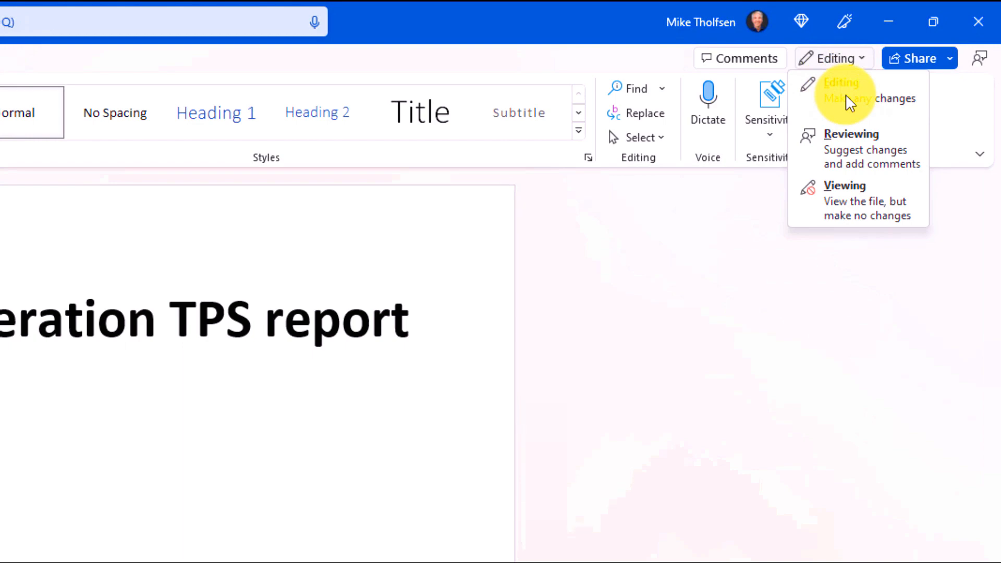
{"action": "mouse_move", "coordinate": [917, 157]}
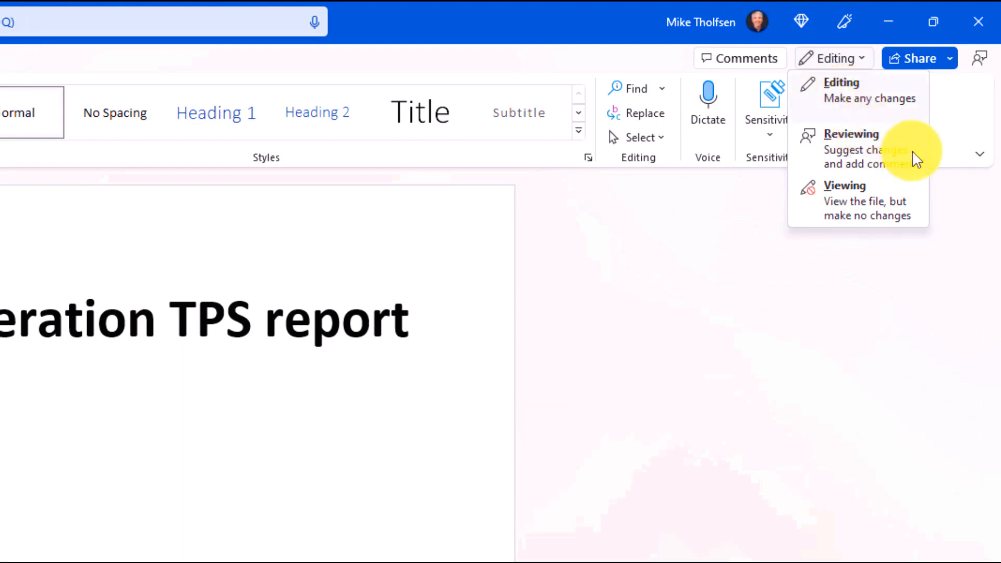
{"action": "left_click", "coordinate": [851, 135]}
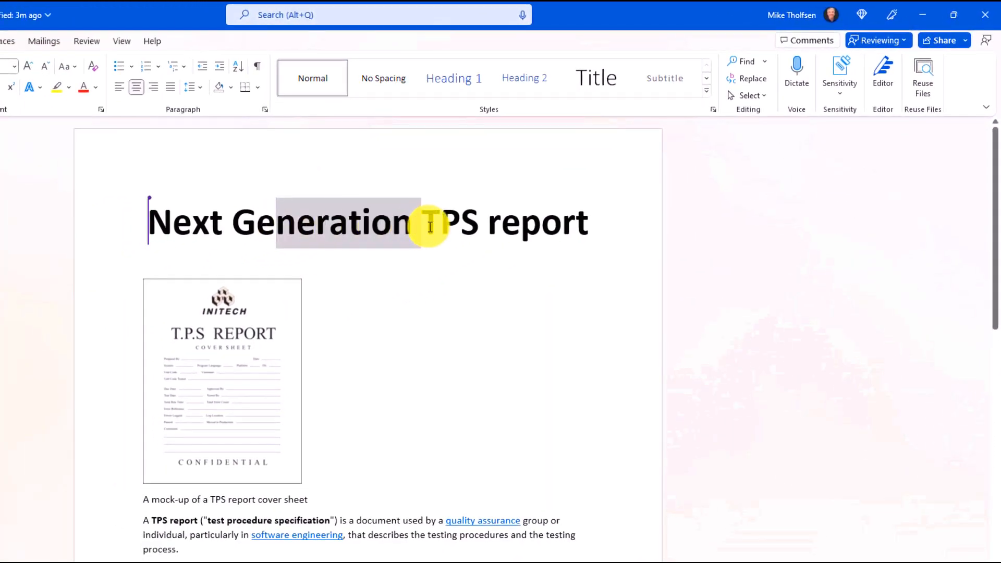
Set the TPS Report to Viewing mode from the Review tab's mode list.
{"action": "left_click", "coordinate": [87, 41]}
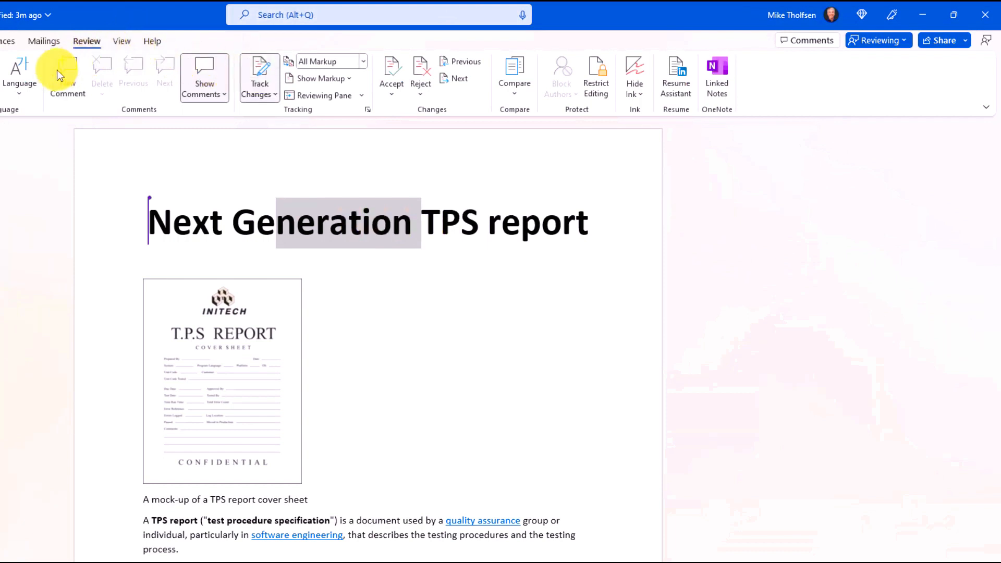
{"action": "left_click", "coordinate": [876, 40]}
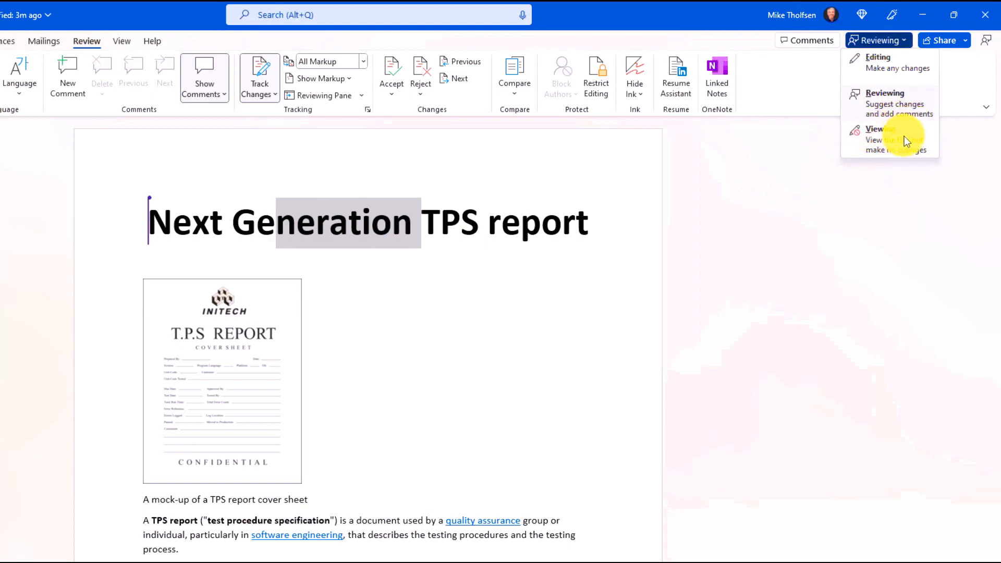
{"action": "left_click", "coordinate": [875, 134]}
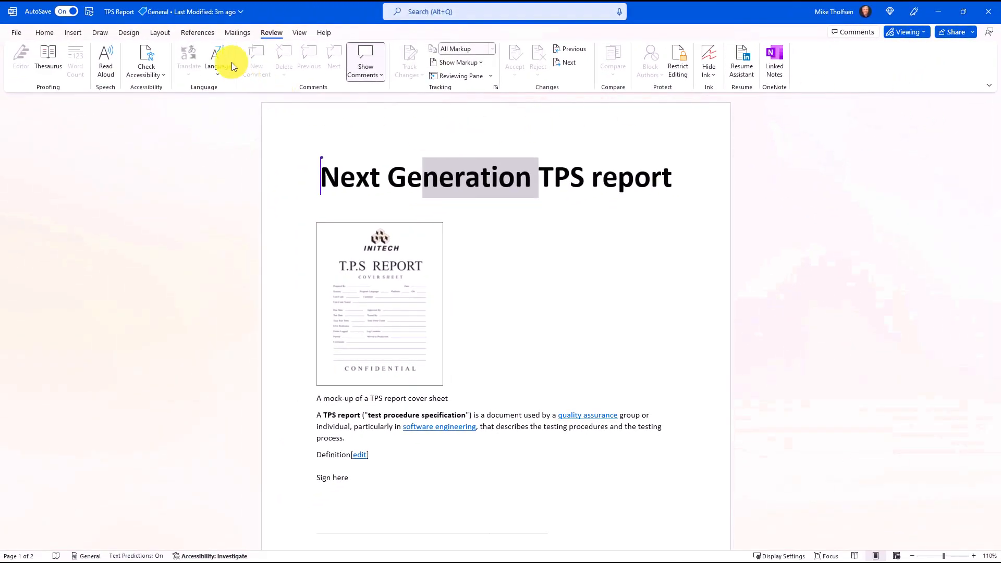
Browse the Mailings, Design and Home ribbons while the document is view-only.
{"action": "left_click", "coordinate": [237, 32]}
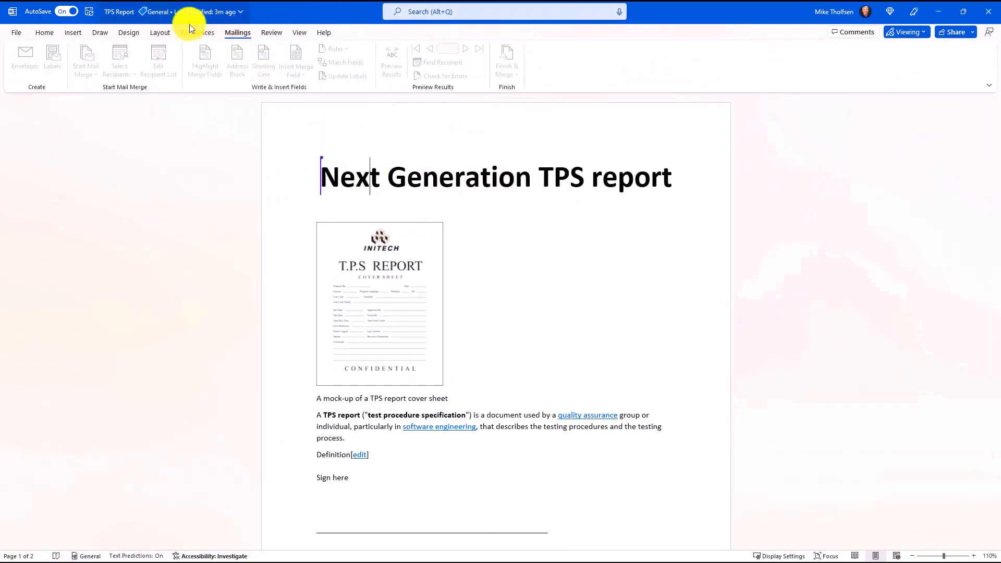
{"action": "left_click", "coordinate": [129, 33]}
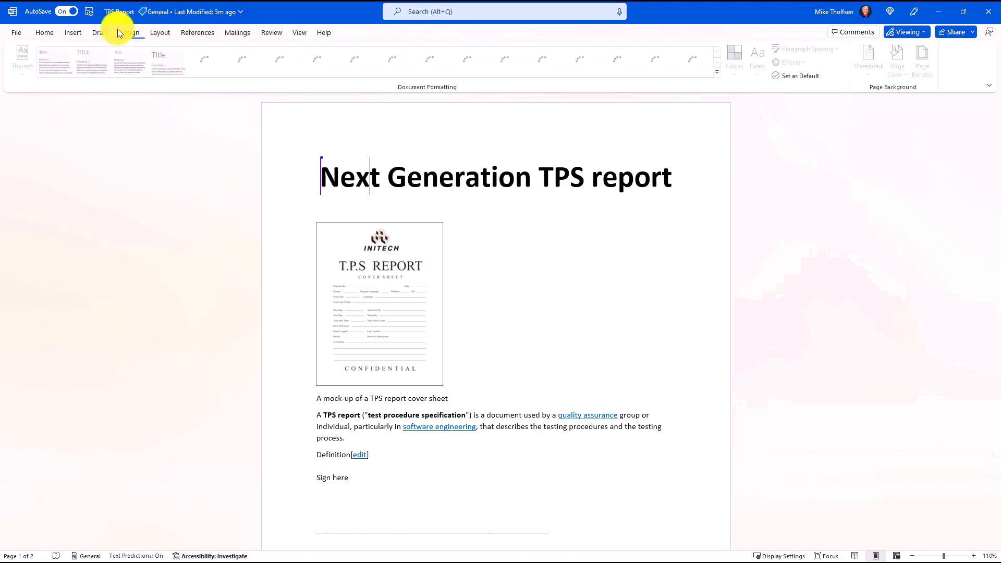
{"action": "left_click", "coordinate": [43, 32]}
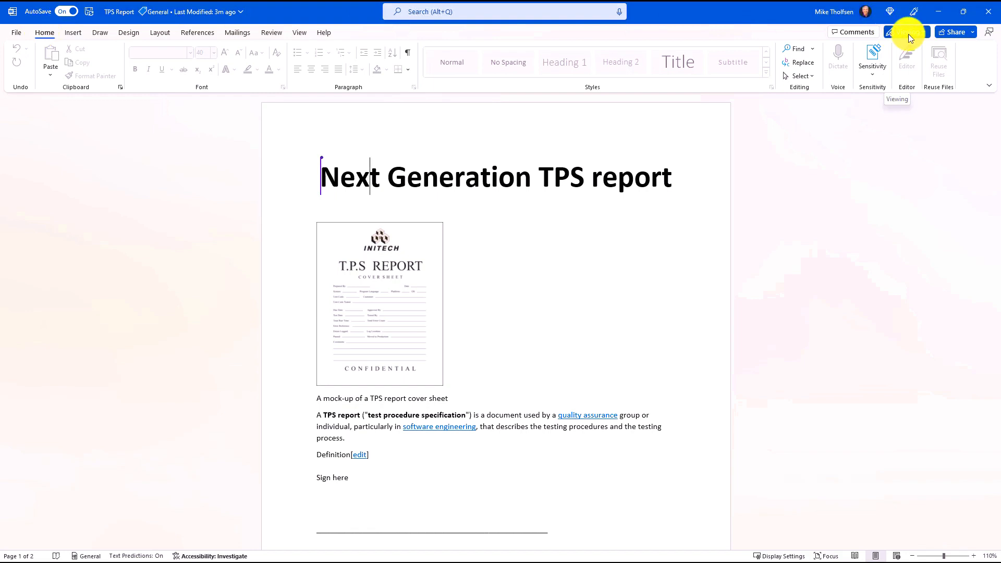
Switch the document mode from Viewing back to Editing.
{"action": "left_click", "coordinate": [903, 32]}
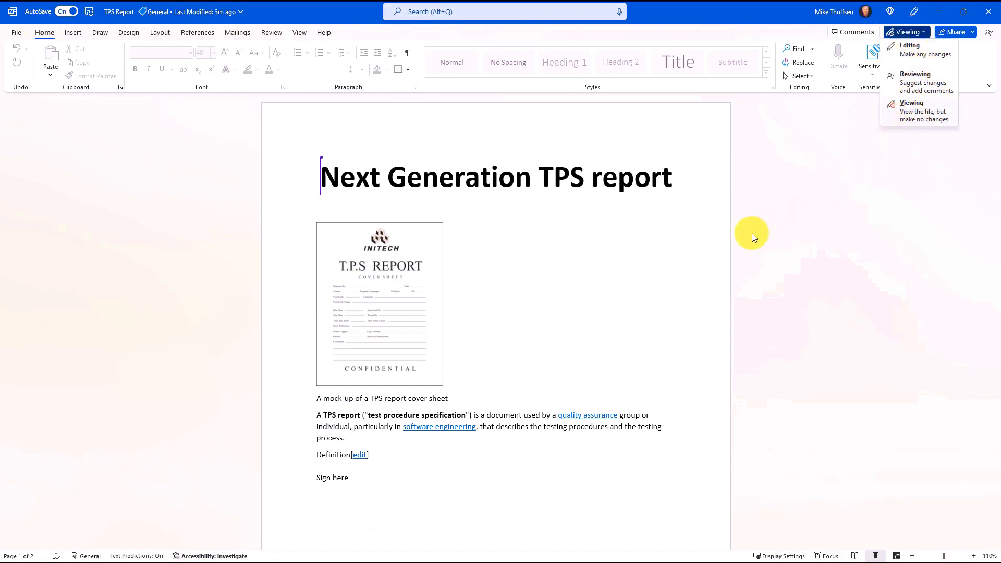
{"action": "mouse_move", "coordinate": [896, 62]}
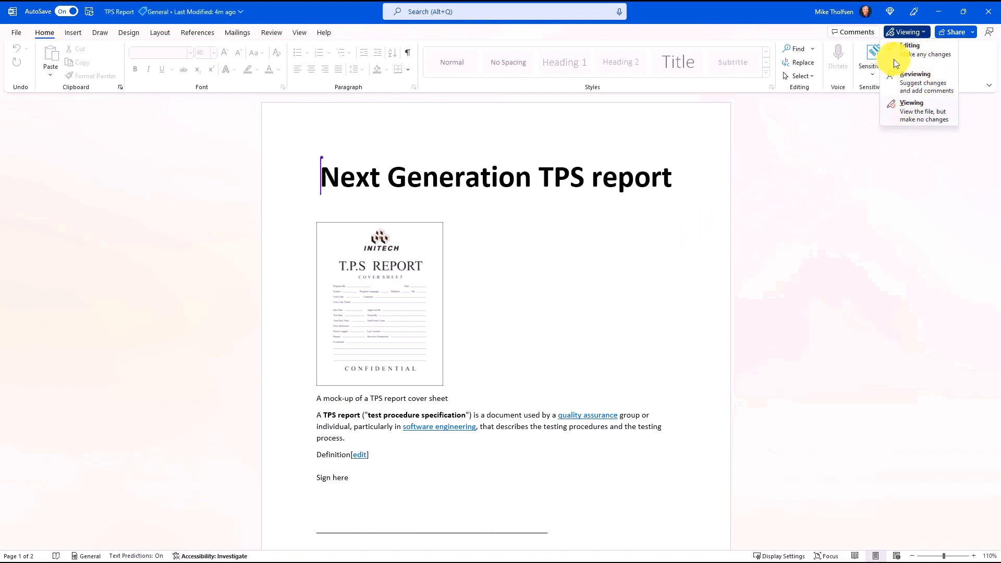
{"action": "mouse_move", "coordinate": [905, 112]}
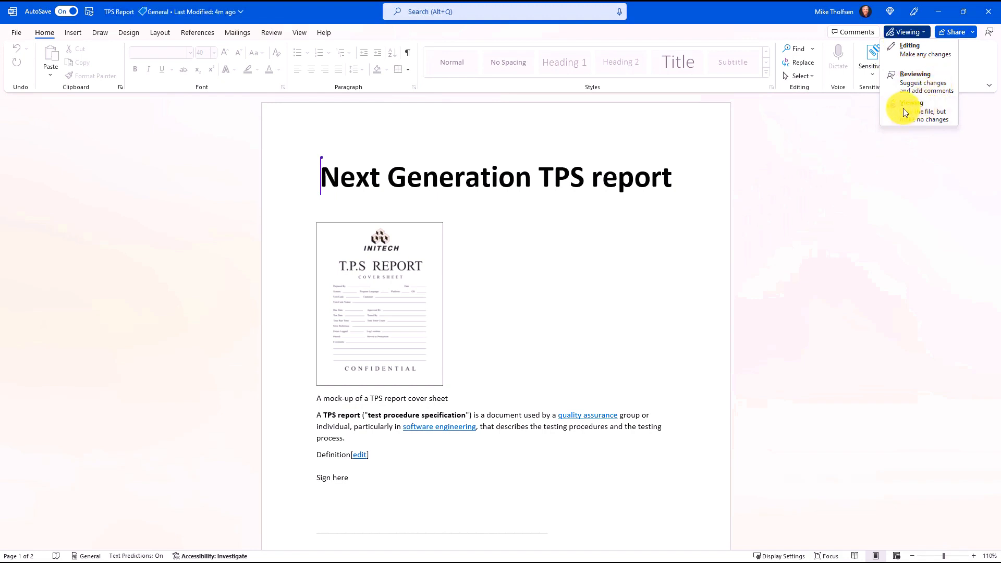
{"action": "mouse_move", "coordinate": [920, 78]}
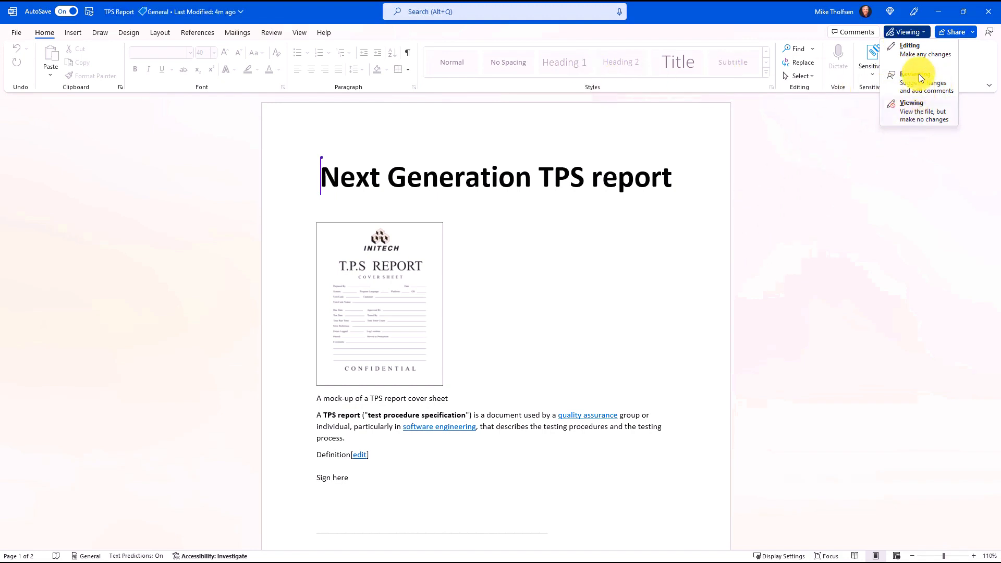
{"action": "left_click", "coordinate": [908, 49]}
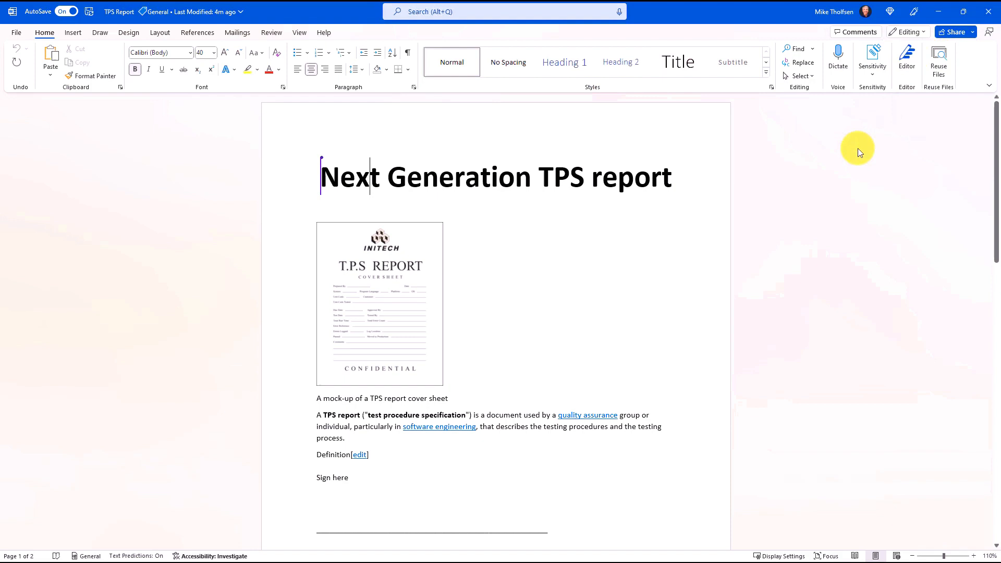
{"action": "mouse_move", "coordinate": [326, 149]}
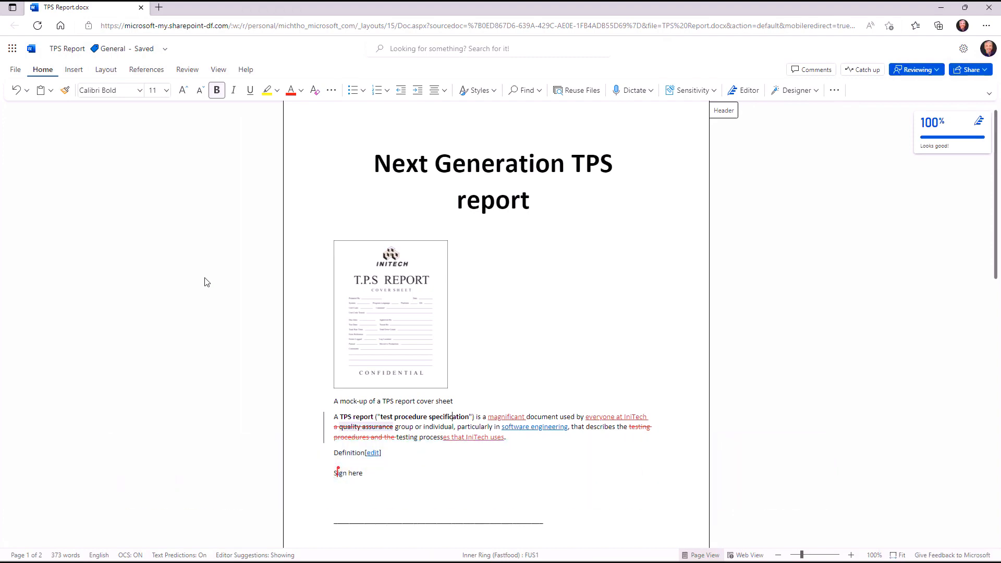
{"action": "mouse_move", "coordinate": [565, 331]}
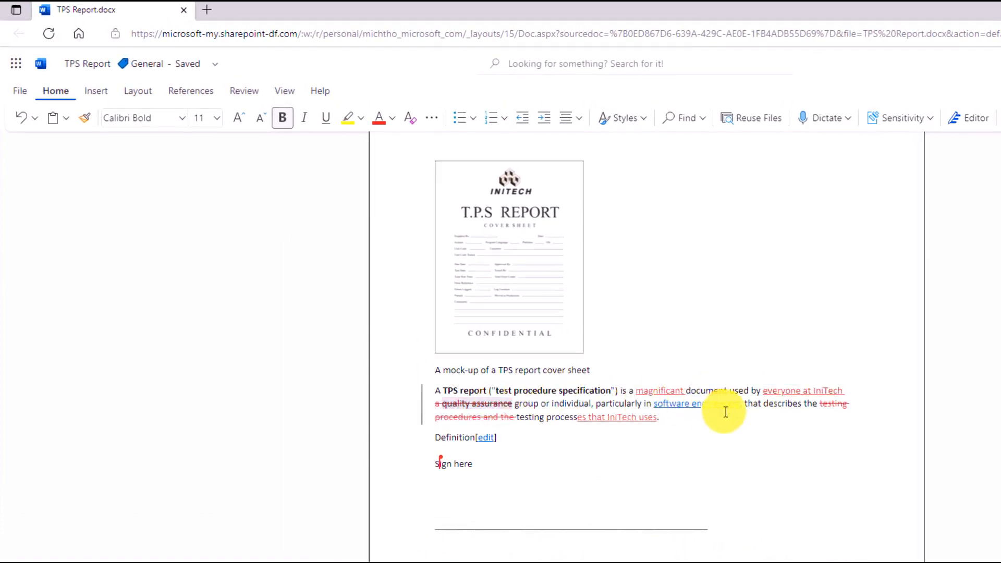
Show the Review ribbon with the tracked-changes tools.
{"action": "left_click", "coordinate": [244, 90]}
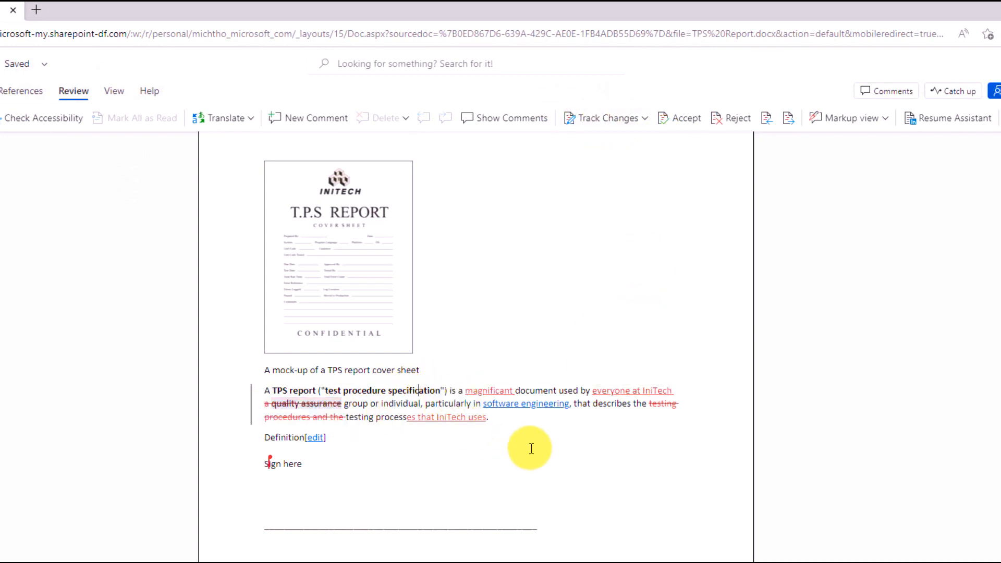
{"action": "mouse_move", "coordinate": [601, 471]}
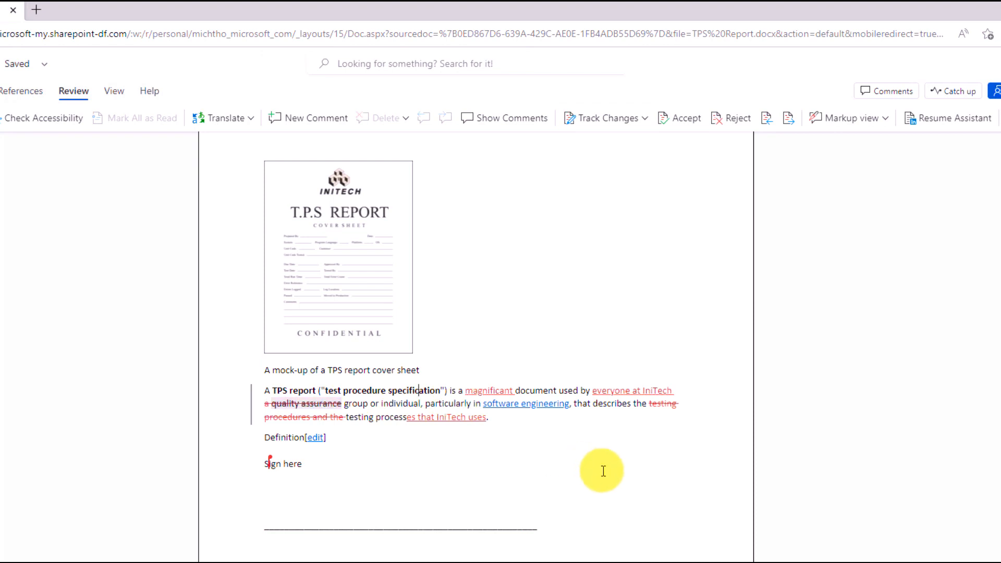
{"action": "mouse_move", "coordinate": [702, 462]}
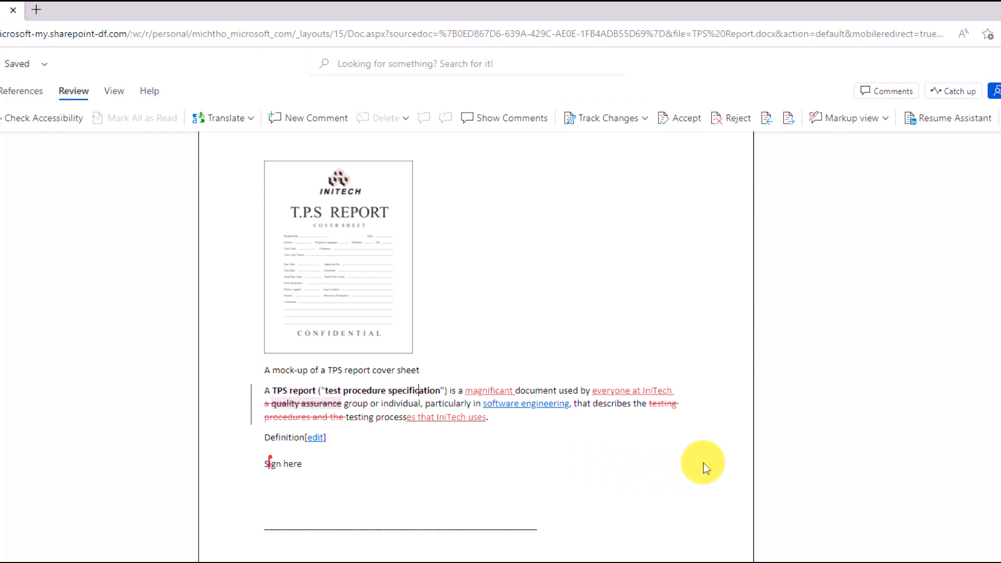
{"action": "mouse_move", "coordinate": [791, 403]}
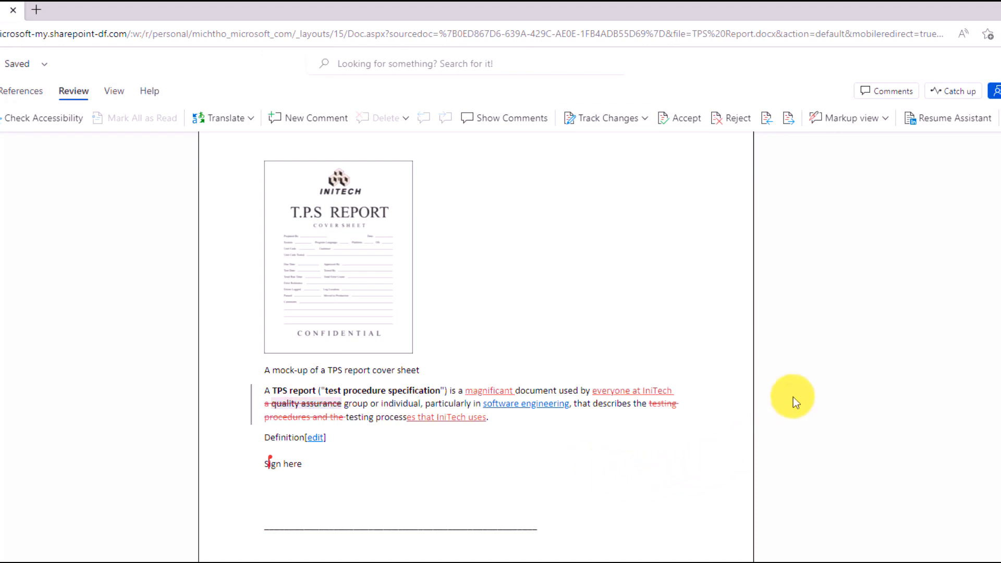
{"action": "mouse_move", "coordinate": [852, 118]}
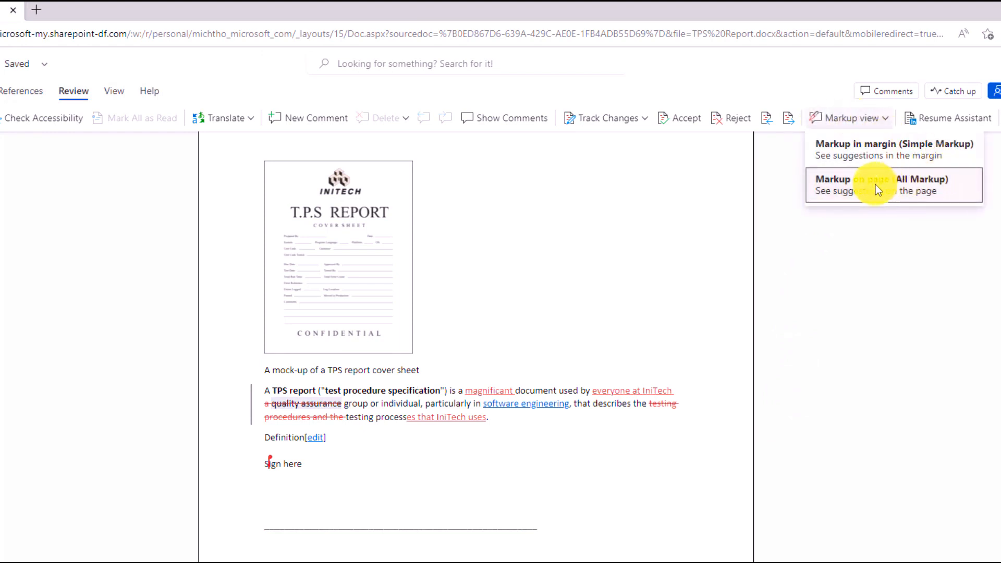
{"action": "mouse_move", "coordinate": [919, 154]}
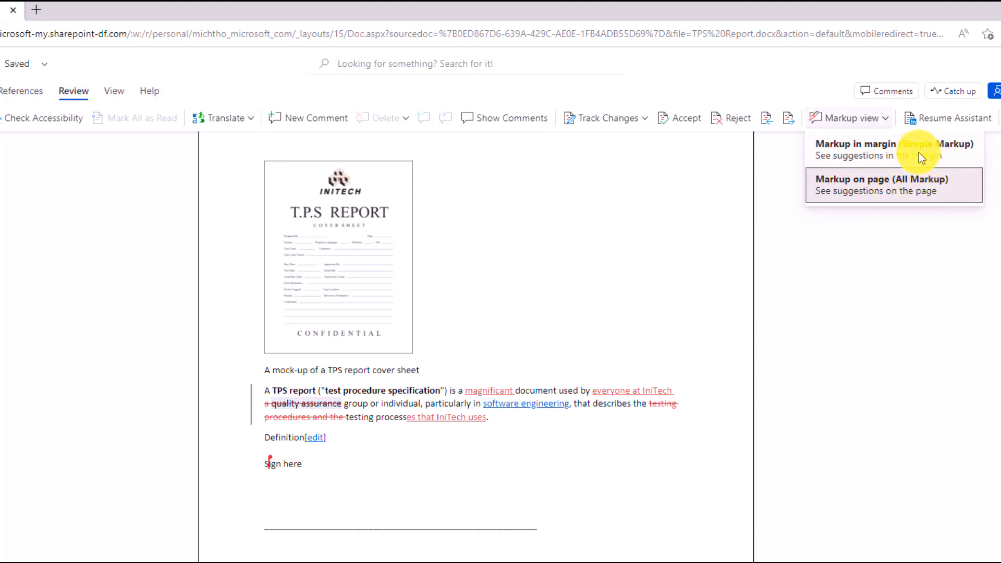
{"action": "mouse_move", "coordinate": [919, 149]}
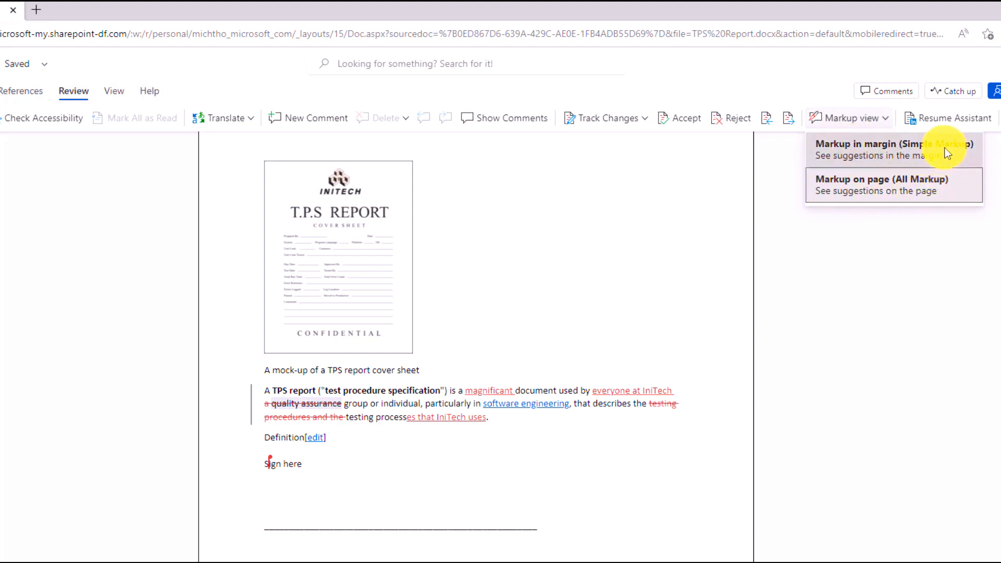
Set Markup view to show tracked changes in the margin (Simple Markup) for the definition paragraph.
{"action": "left_click", "coordinate": [874, 149]}
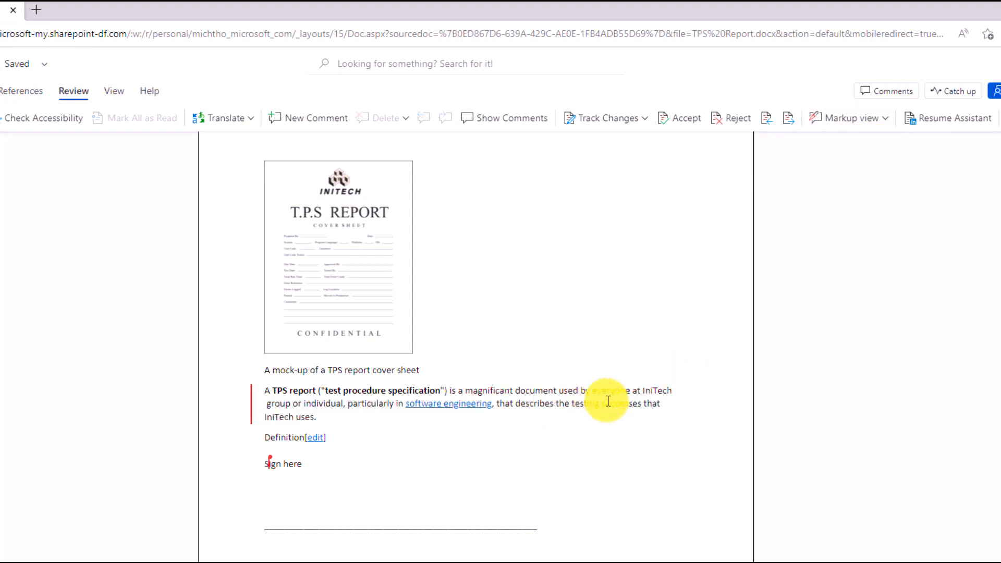
{"action": "mouse_move", "coordinate": [552, 459]}
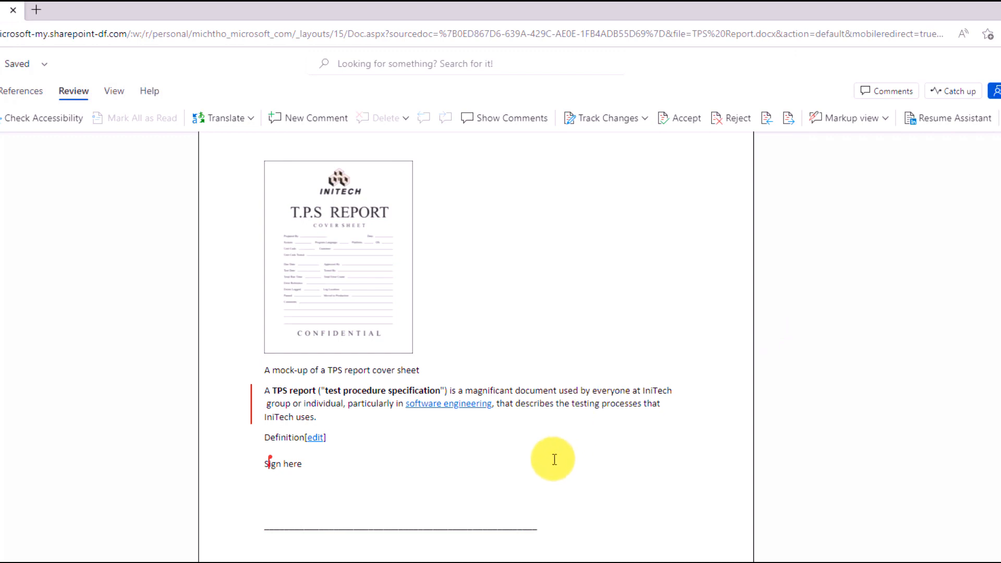
{"action": "mouse_move", "coordinate": [265, 407]}
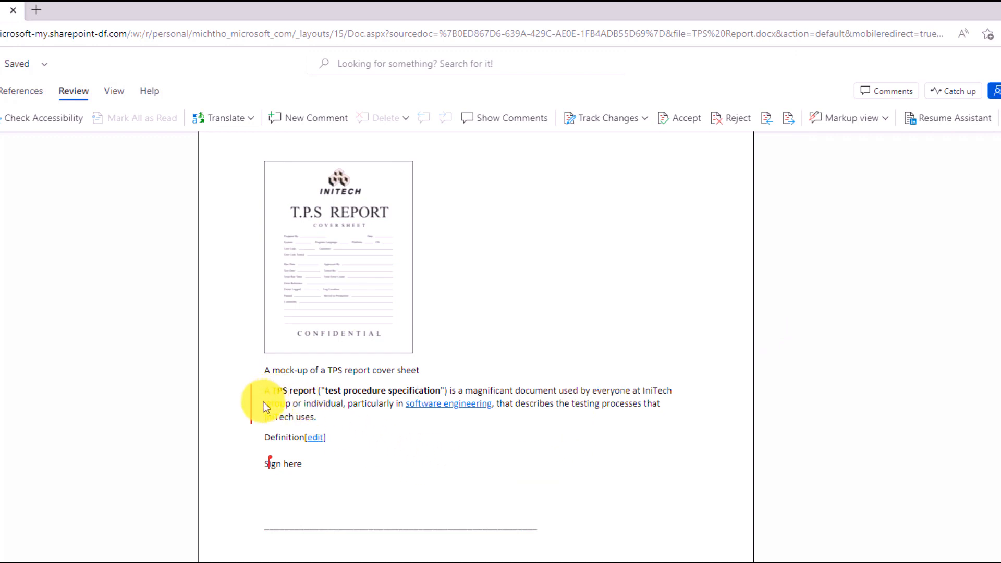
{"action": "mouse_move", "coordinate": [255, 408]}
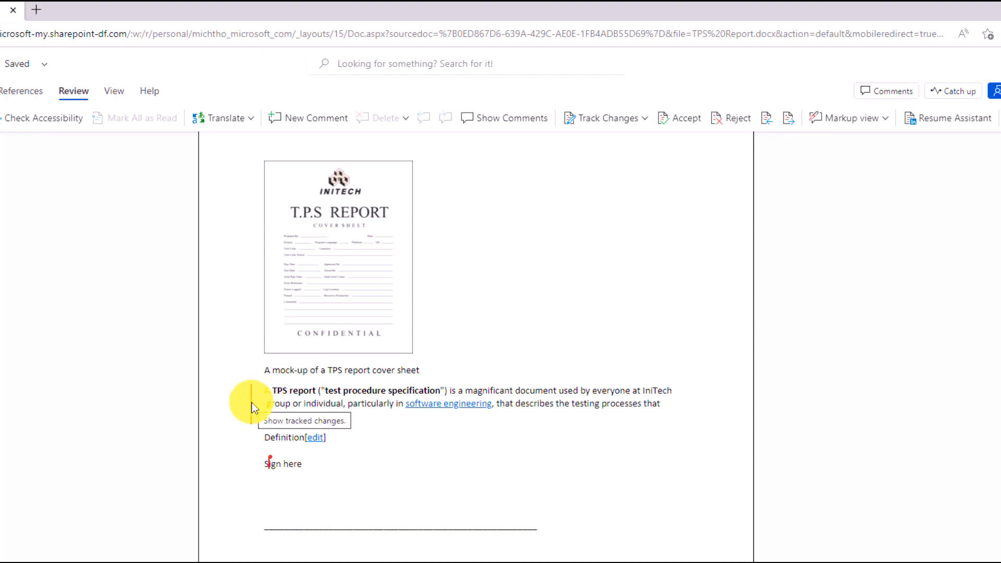
{"action": "left_click", "coordinate": [304, 421]}
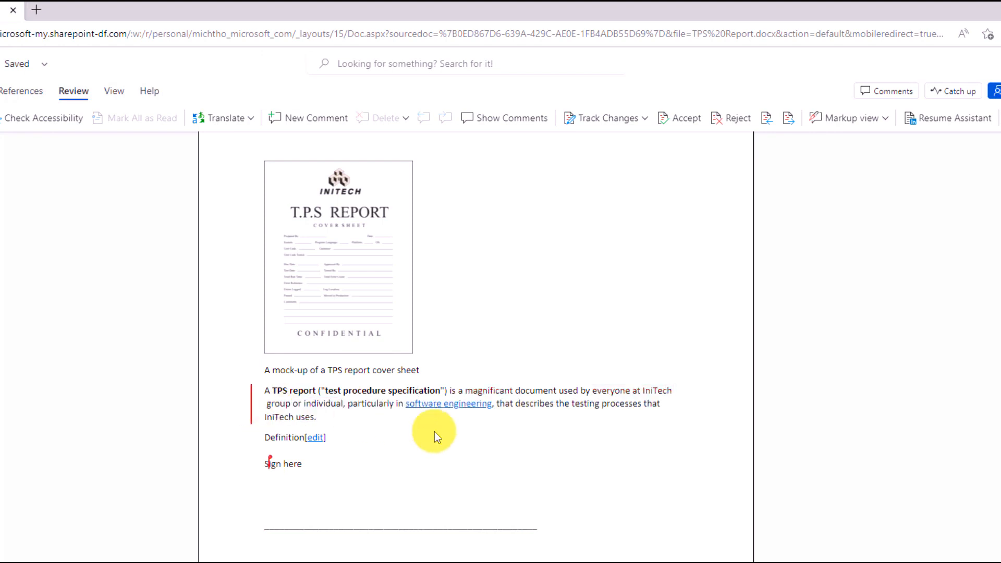
{"action": "mouse_move", "coordinate": [726, 386]}
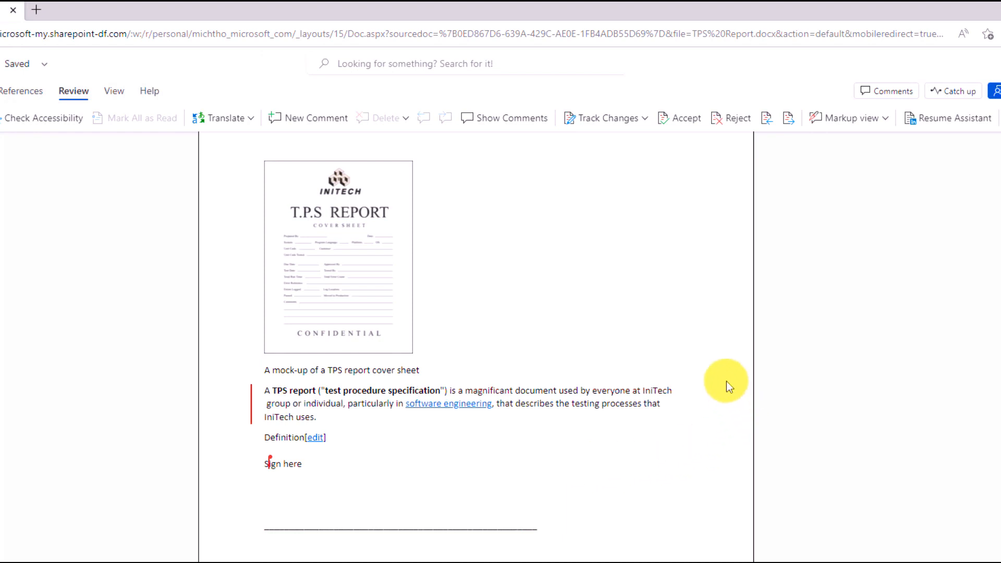
{"action": "mouse_move", "coordinate": [858, 133]}
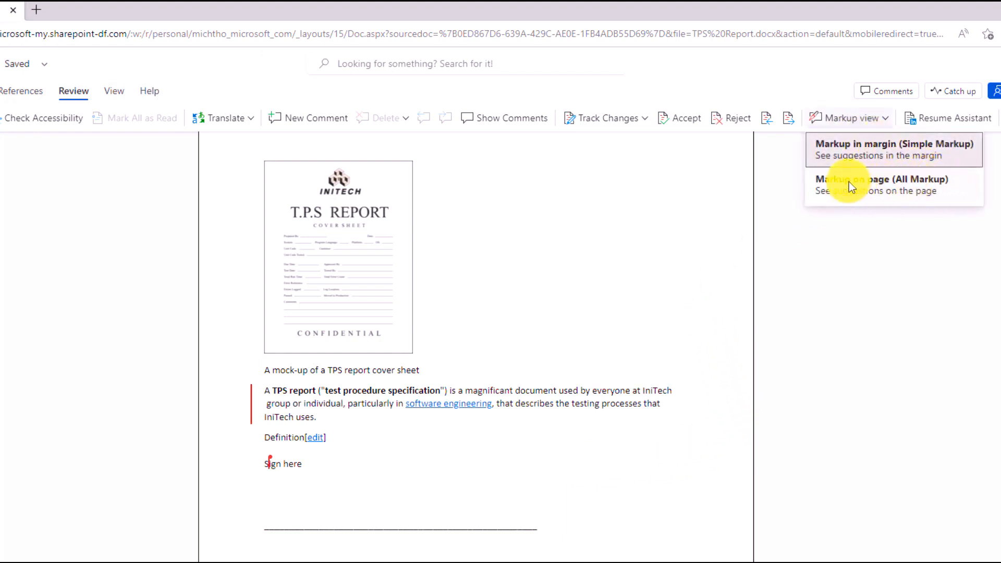
{"action": "left_click", "coordinate": [882, 184]}
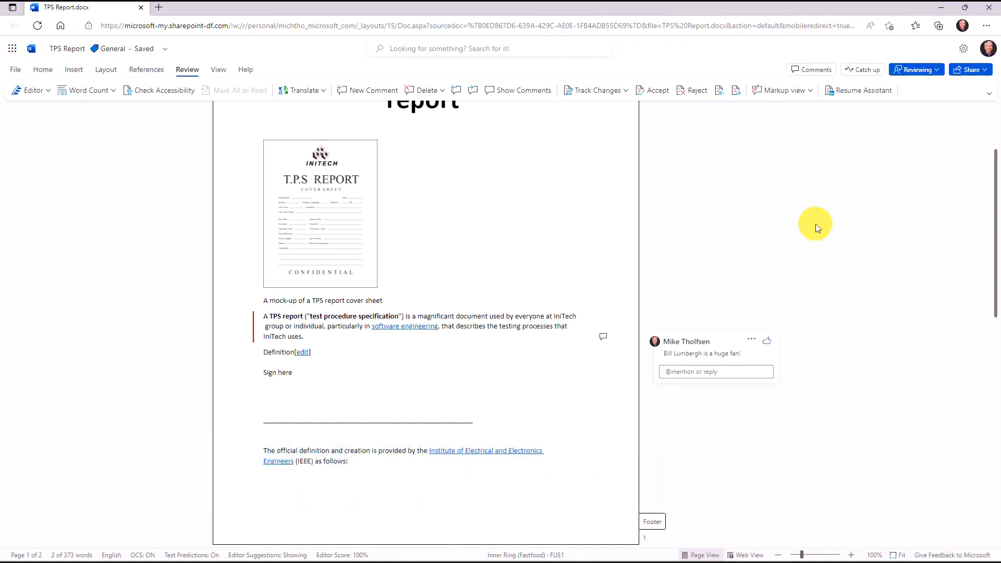
Give a thumbs-up to the comments on the definition and TPS paragraphs.
{"action": "scroll", "scroll_direction": "up", "scroll_amount": 3}
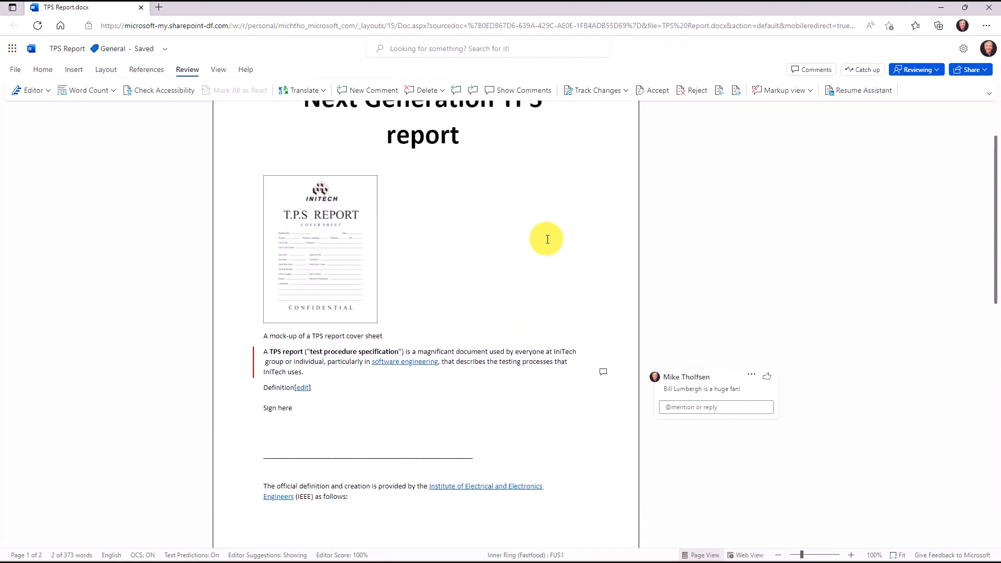
{"action": "scroll", "scroll_direction": "down", "scroll_amount": 3}
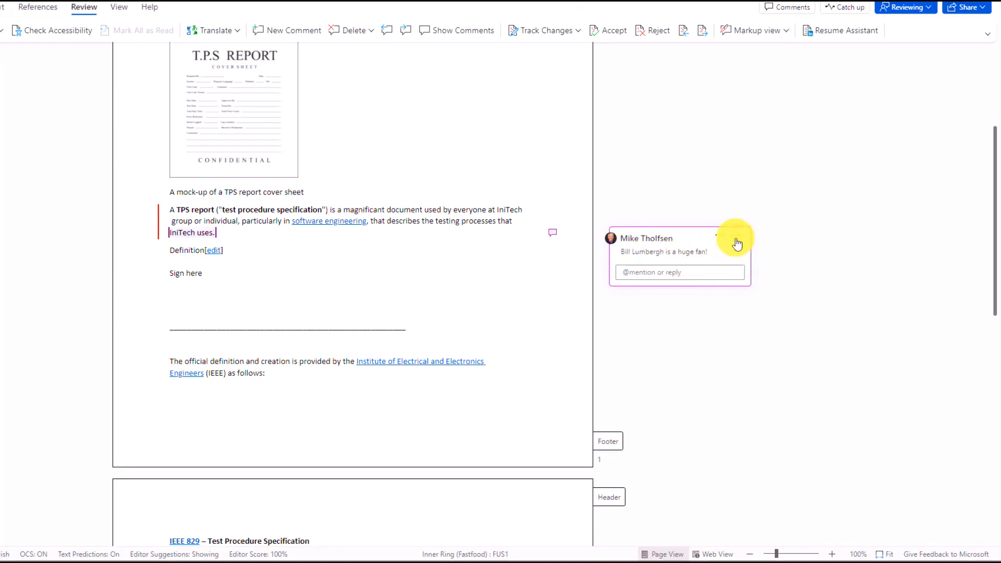
{"action": "left_click", "coordinate": [734, 238]}
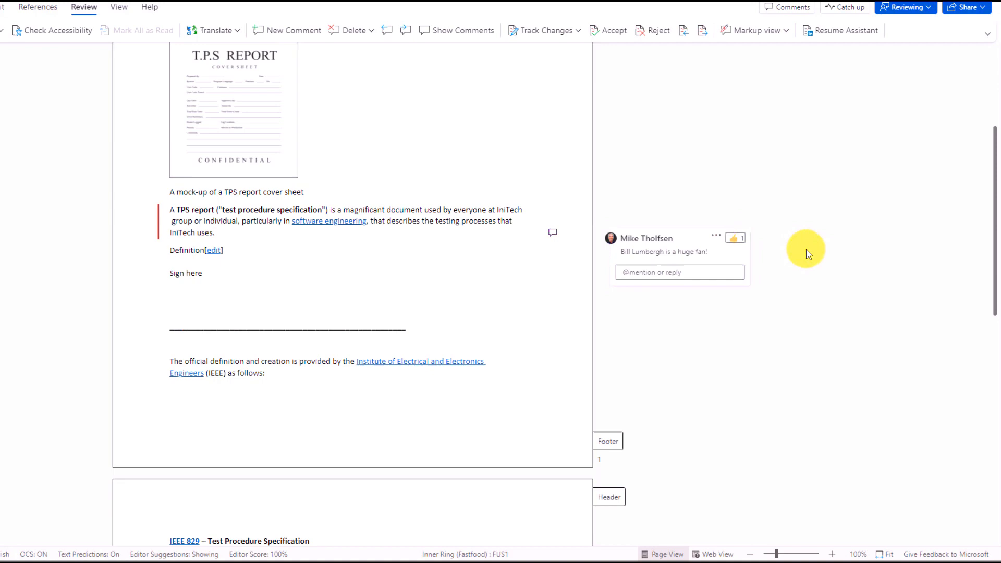
{"action": "scroll", "scroll_direction": "down", "scroll_amount": 3}
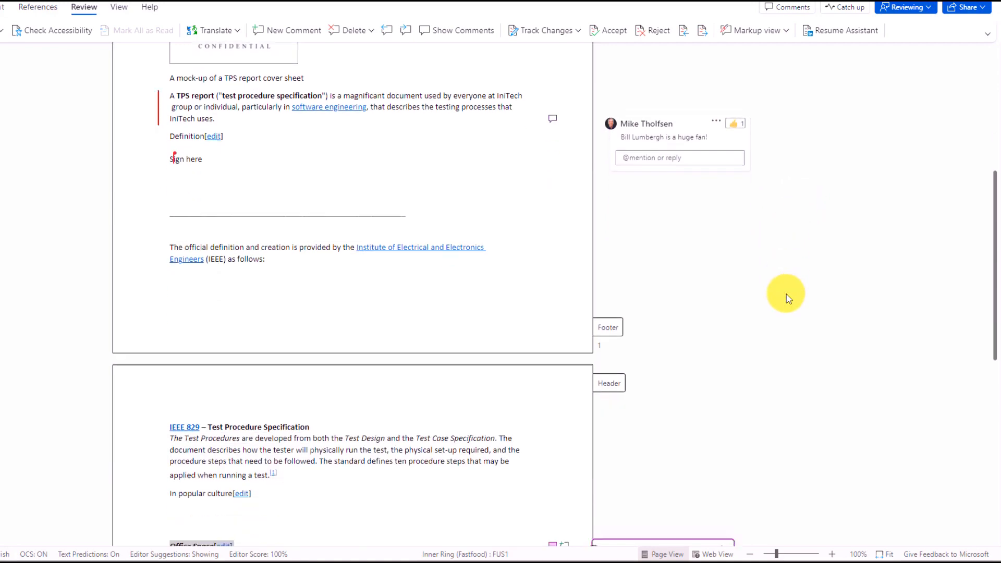
{"action": "scroll", "scroll_direction": "down", "scroll_amount": 3}
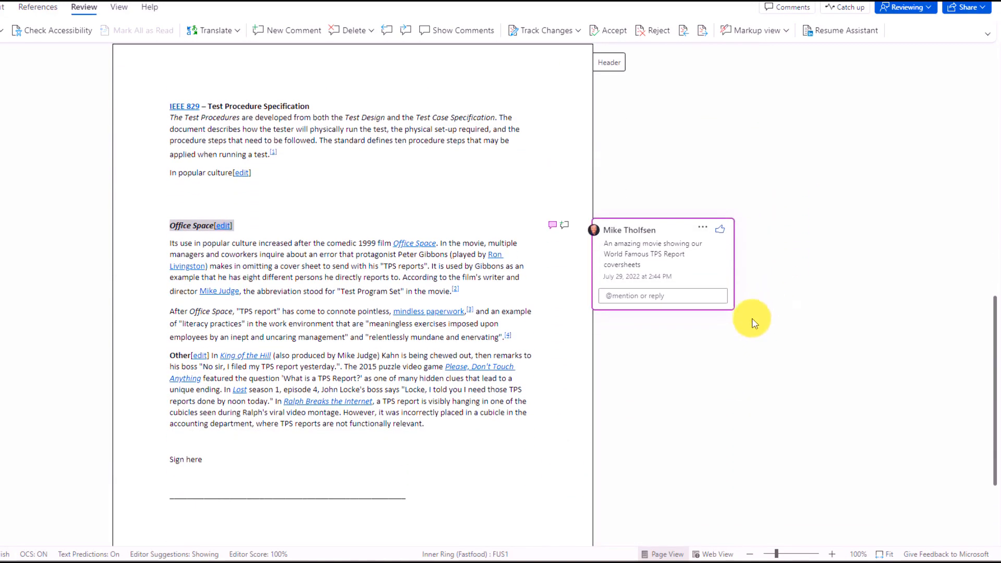
{"action": "mouse_move", "coordinate": [760, 284]}
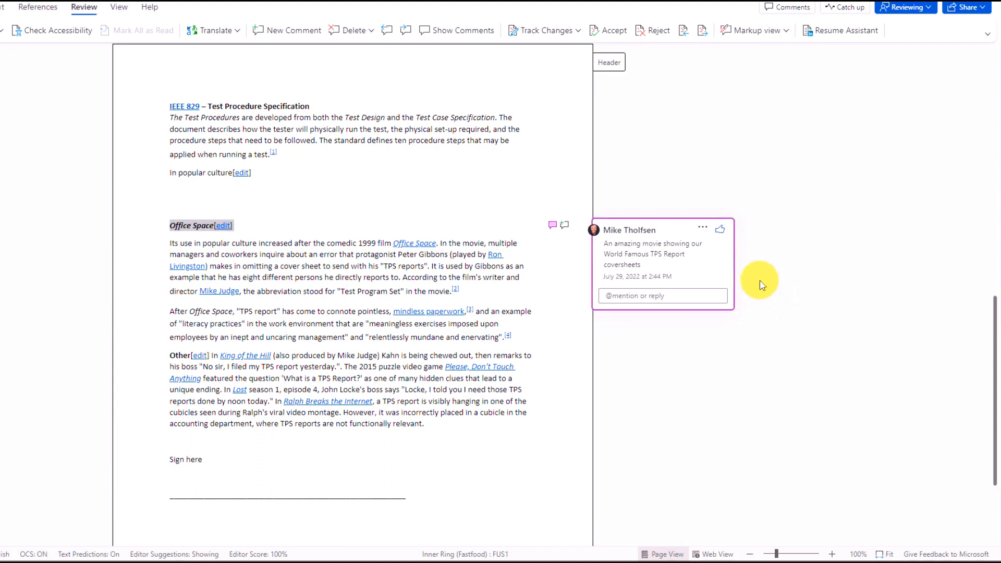
{"action": "mouse_move", "coordinate": [732, 253]}
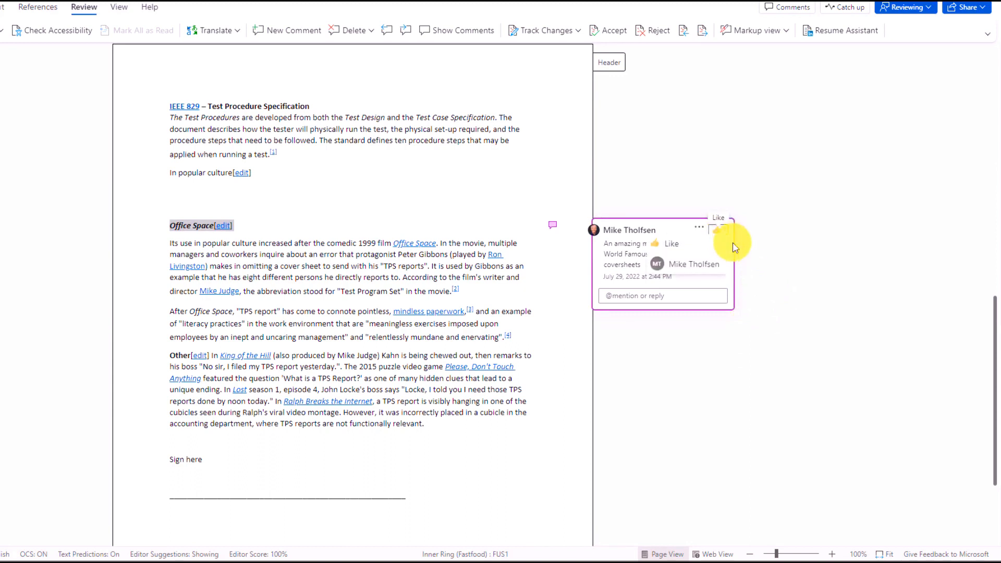
{"action": "scroll", "scroll_direction": "up", "scroll_amount": 3}
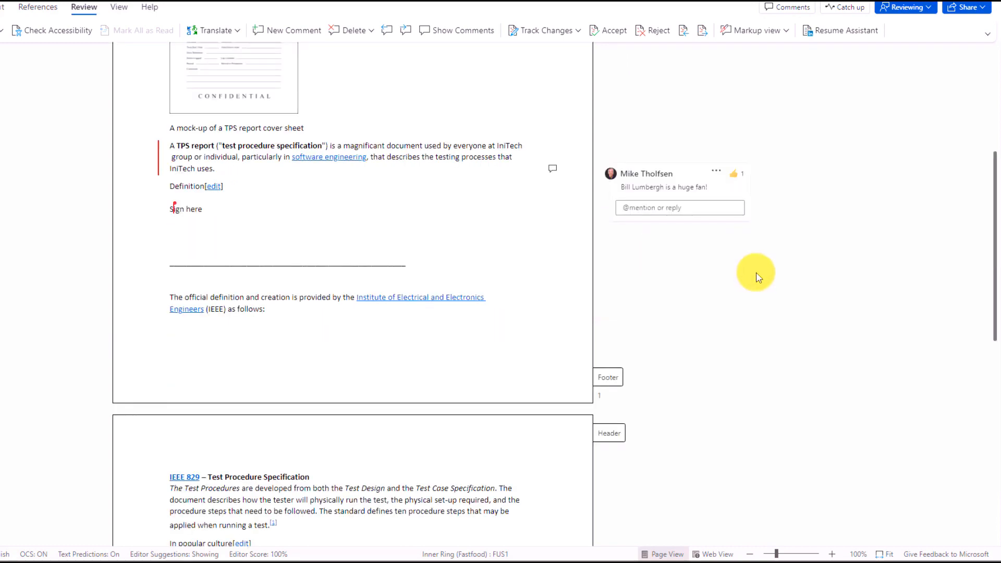
{"action": "scroll", "scroll_direction": "up", "scroll_amount": 3}
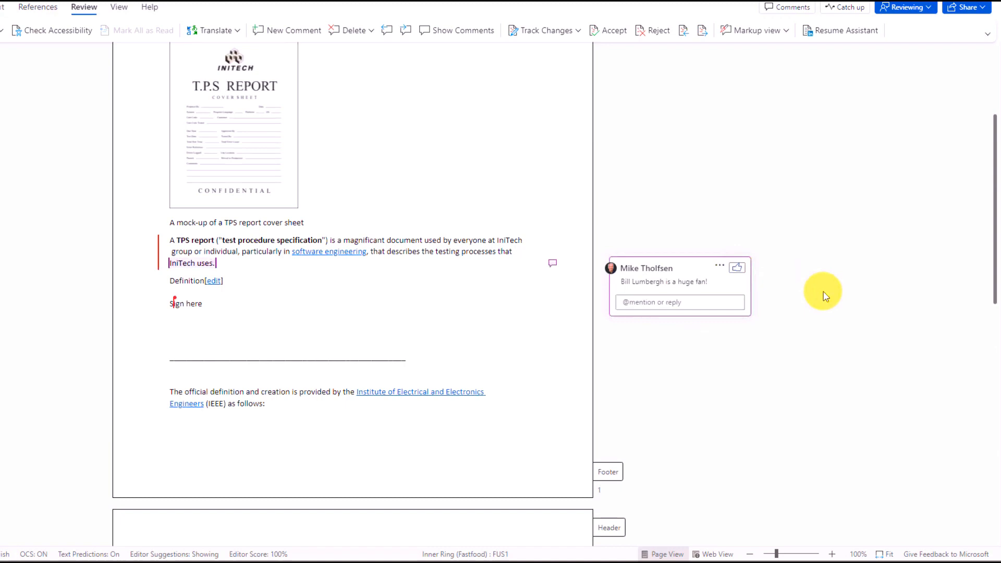
{"action": "left_click", "coordinate": [189, 7]}
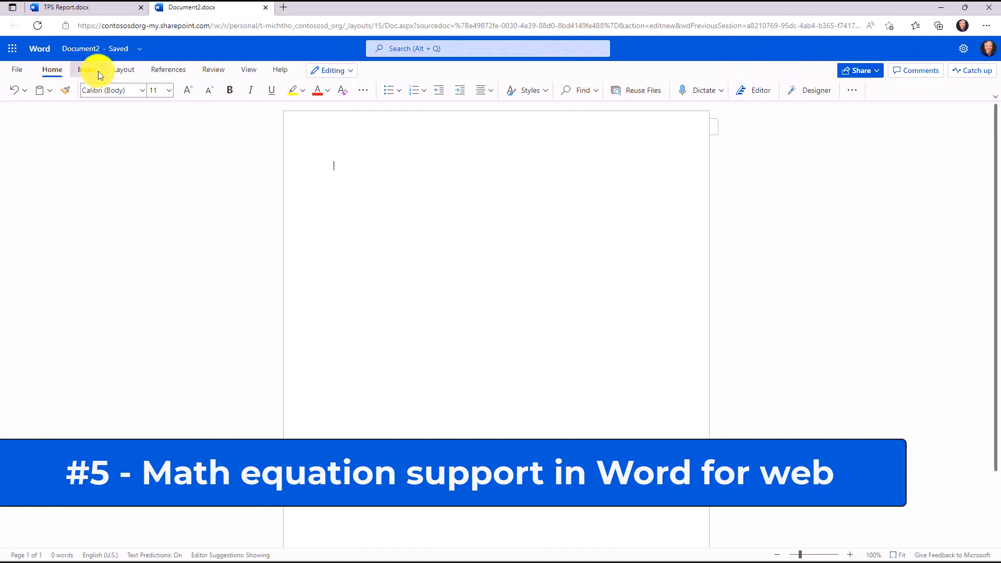
Bring up Equation Tools and browse the Symbols and Structures galleries.
{"action": "left_click", "coordinate": [87, 70]}
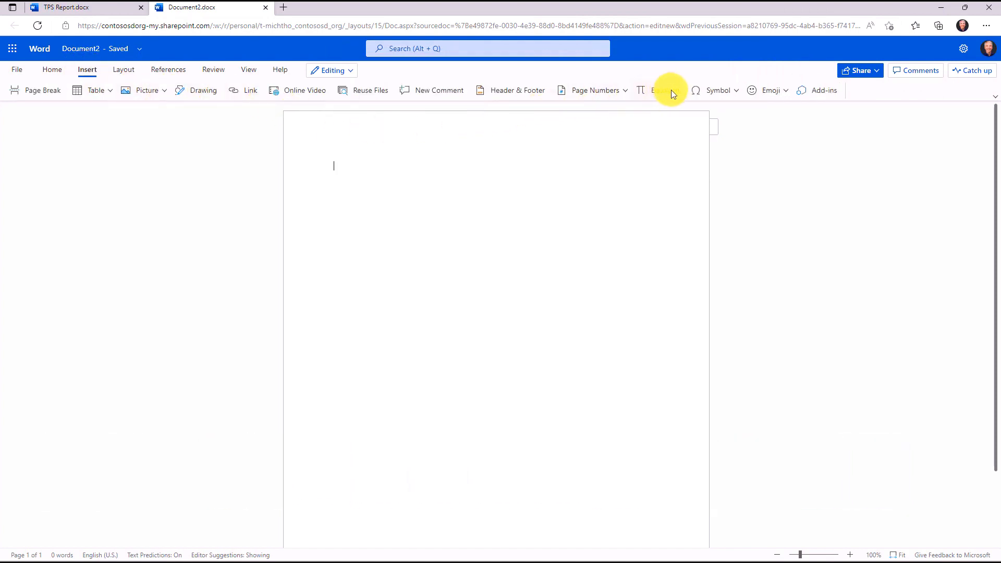
{"action": "left_click", "coordinate": [658, 89]}
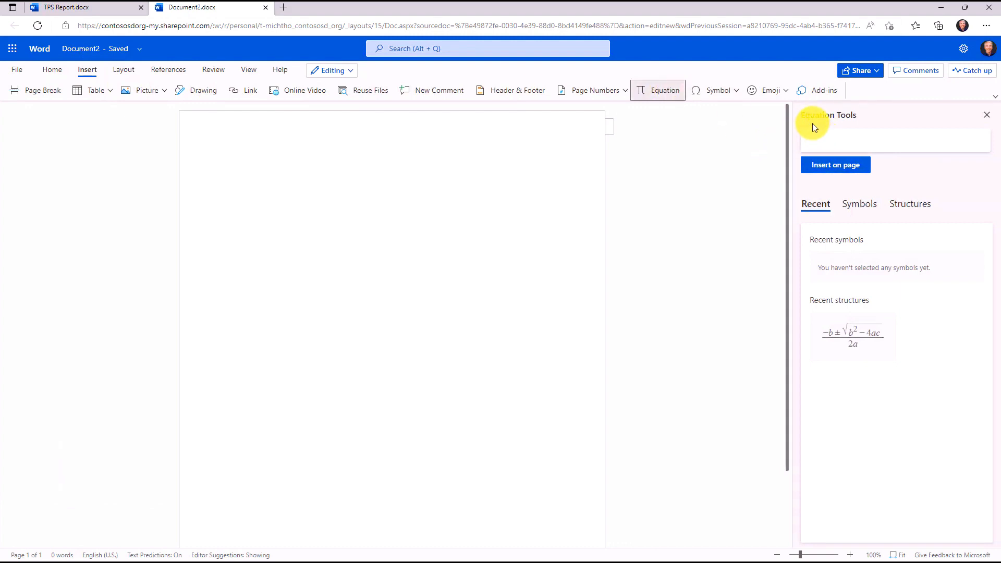
{"action": "mouse_move", "coordinate": [933, 366]}
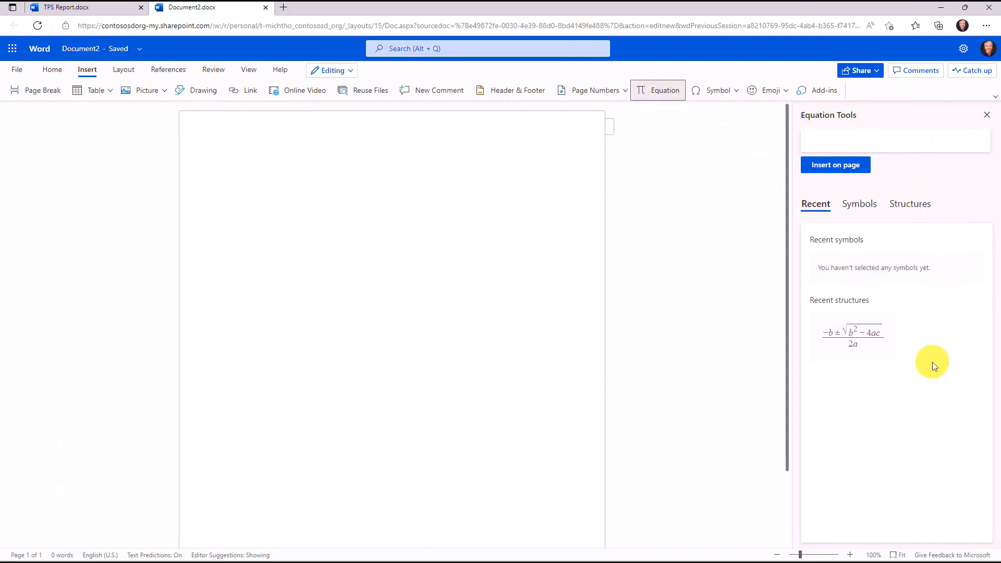
{"action": "left_click", "coordinate": [858, 203]}
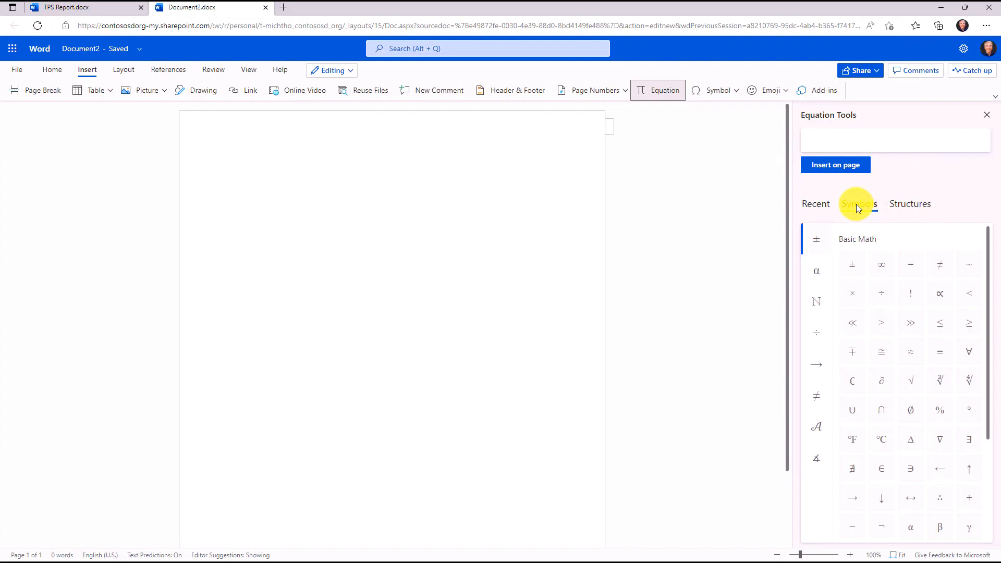
{"action": "left_click", "coordinate": [858, 203]}
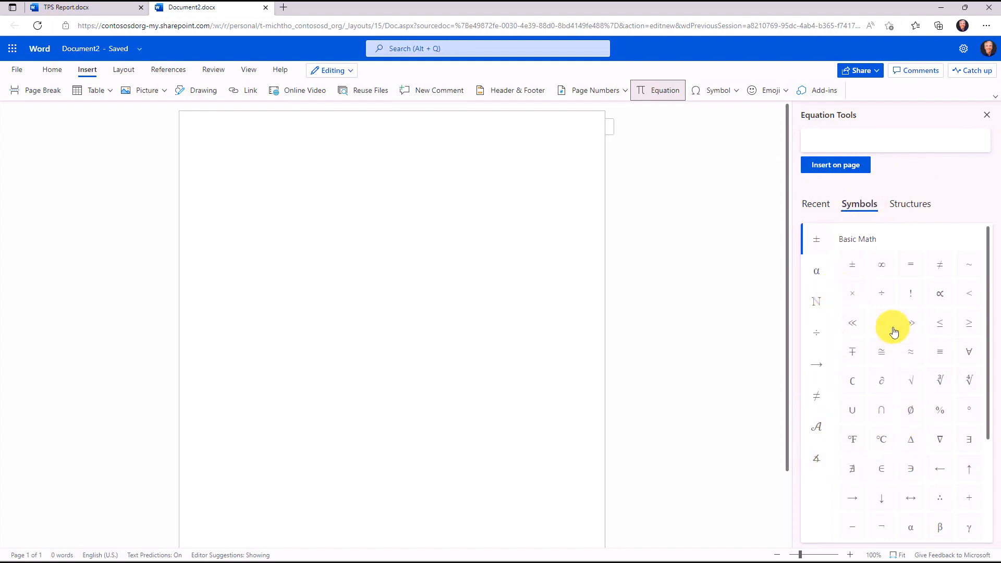
{"action": "left_click", "coordinate": [909, 203]}
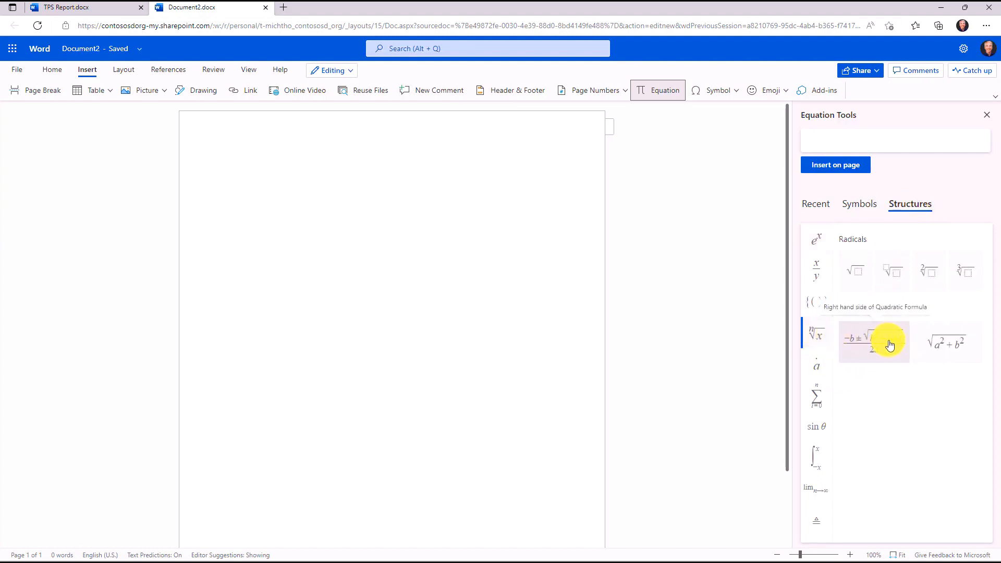
Insert the quadratic formula from Radicals onto the page.
{"action": "left_click", "coordinate": [873, 342]}
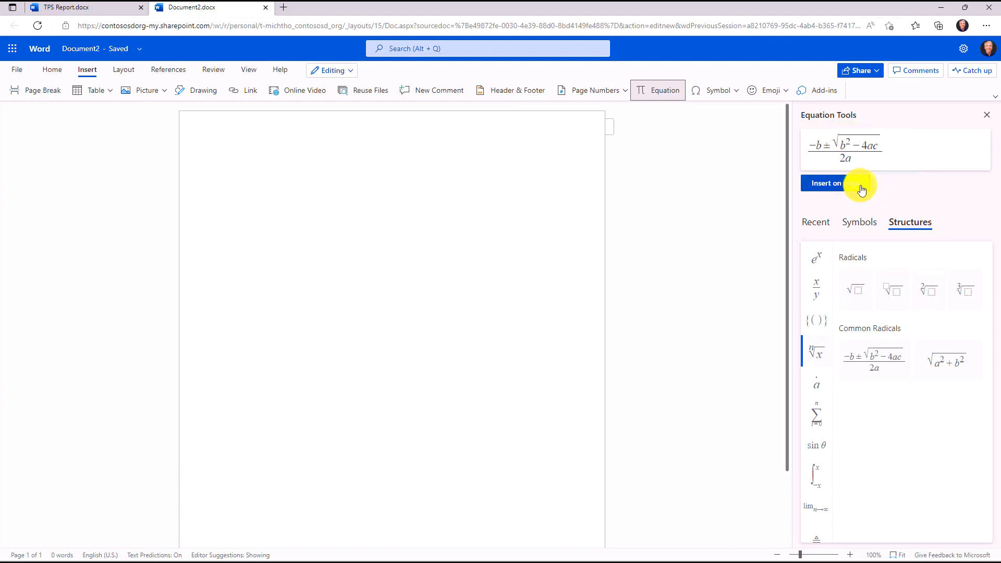
{"action": "left_click", "coordinate": [826, 183]}
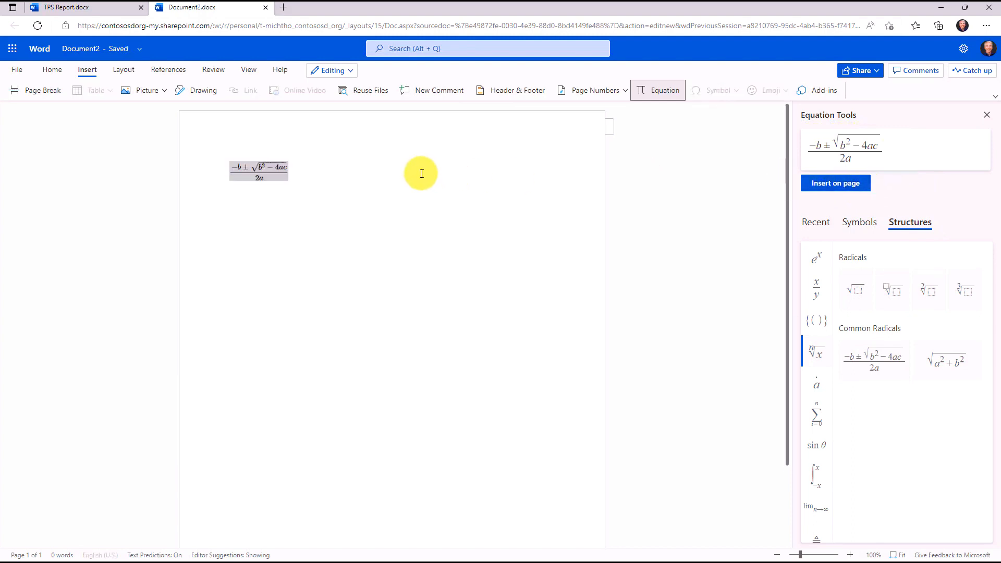
{"action": "mouse_move", "coordinate": [783, 267]}
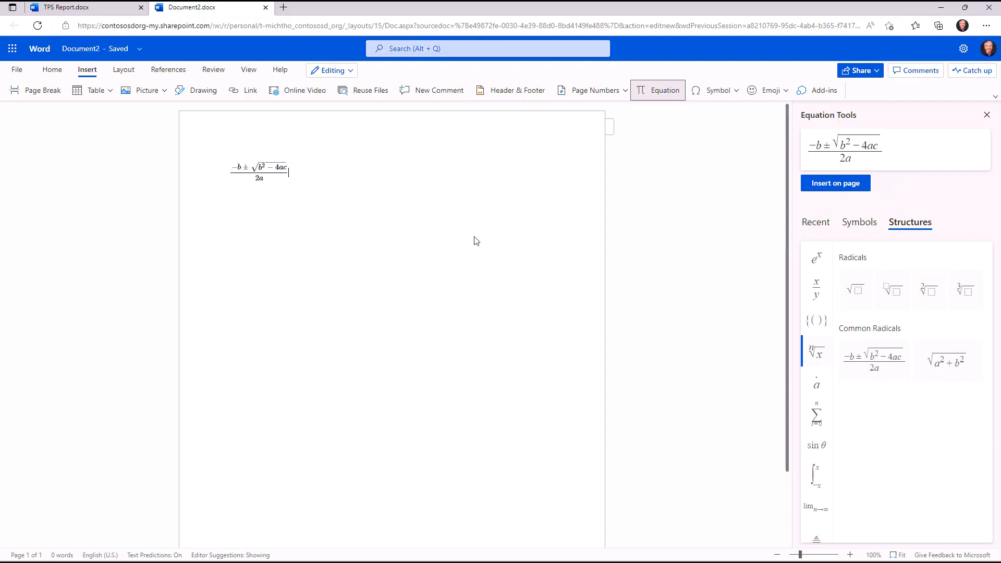
{"action": "mouse_move", "coordinate": [780, 271]}
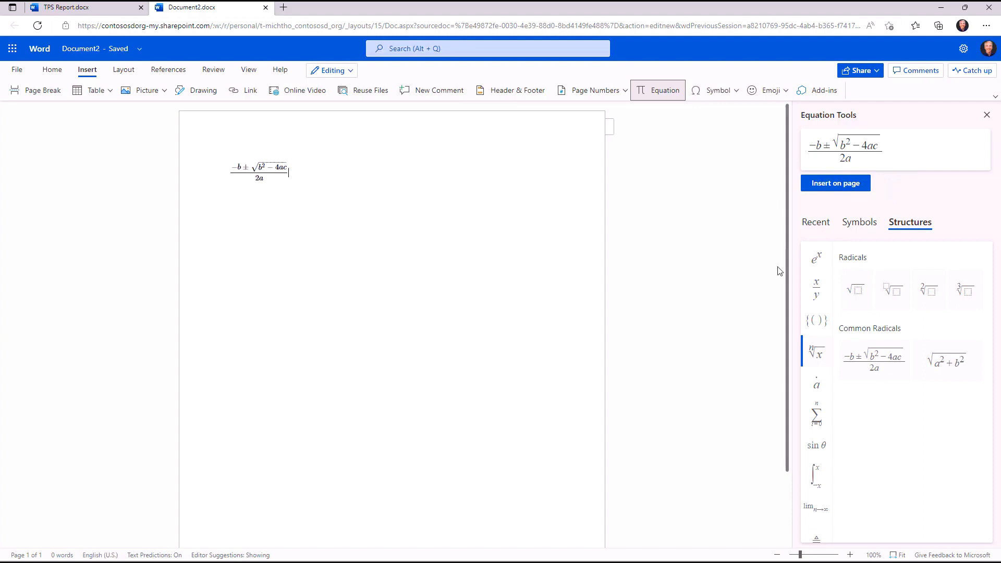
{"action": "left_click", "coordinate": [815, 221]}
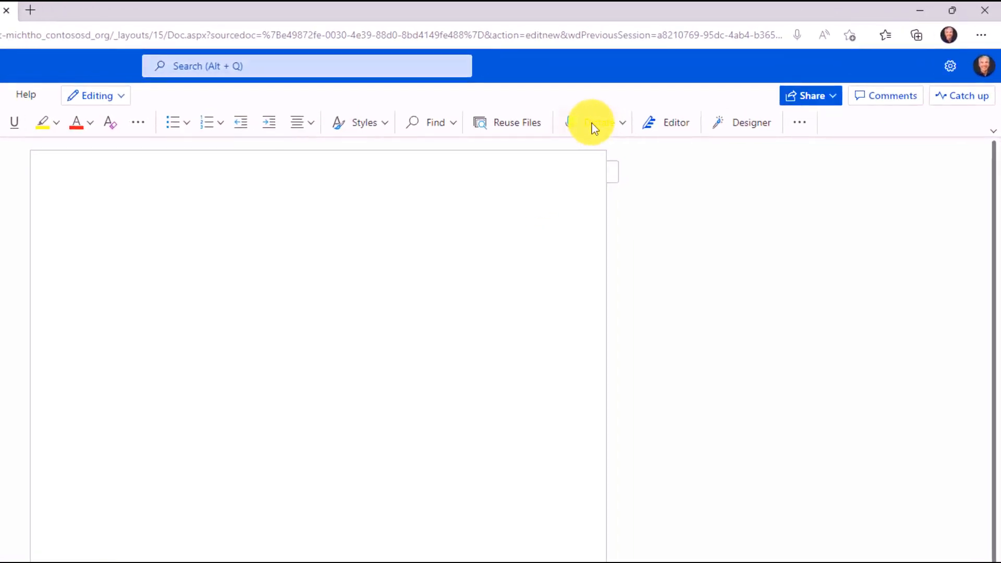
Dictate 'here is the new toolbar' into the document and stop dictation.
{"action": "left_click", "coordinate": [590, 122]}
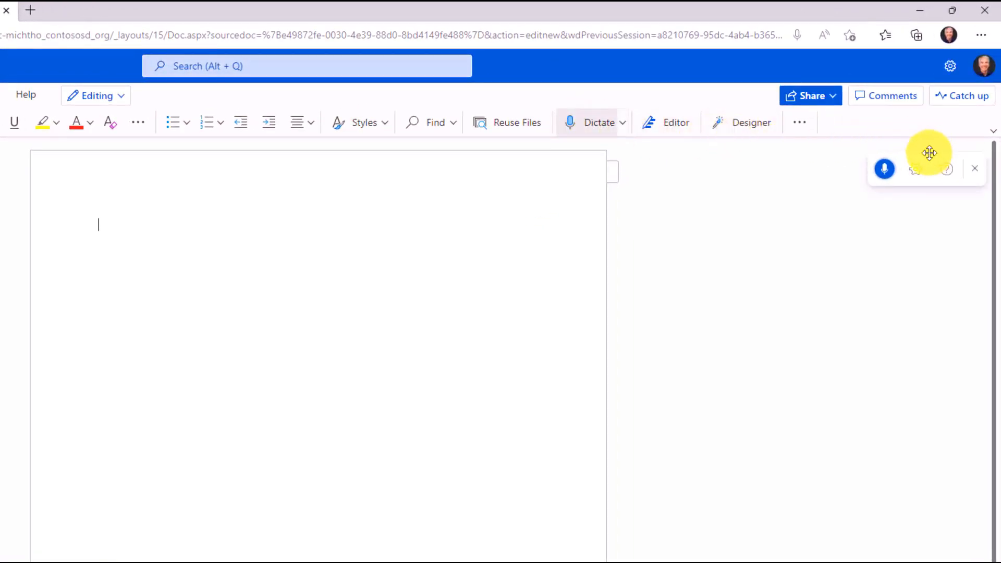
{"action": "type", "text": "here is the new toolbar"}
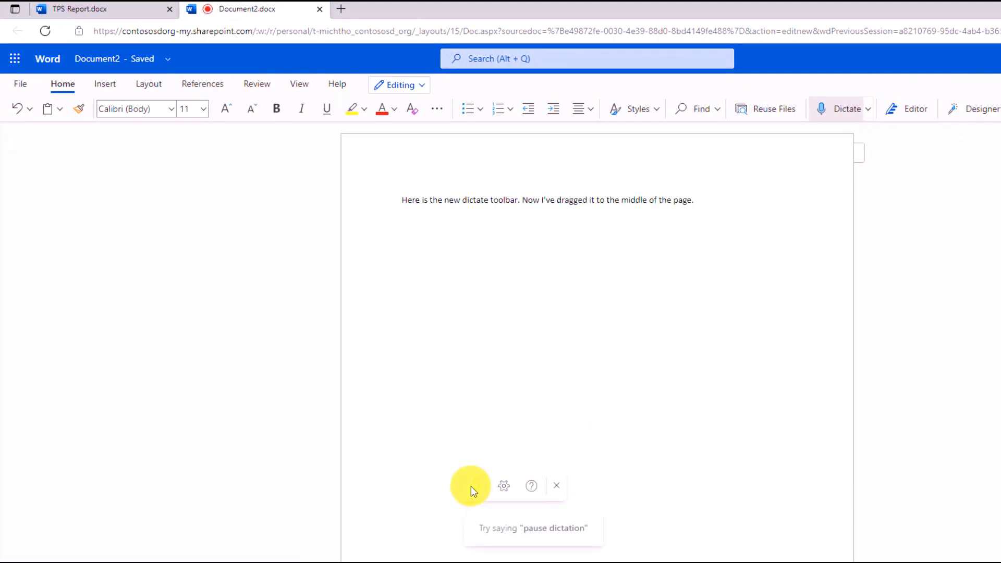
{"action": "left_click", "coordinate": [475, 485]}
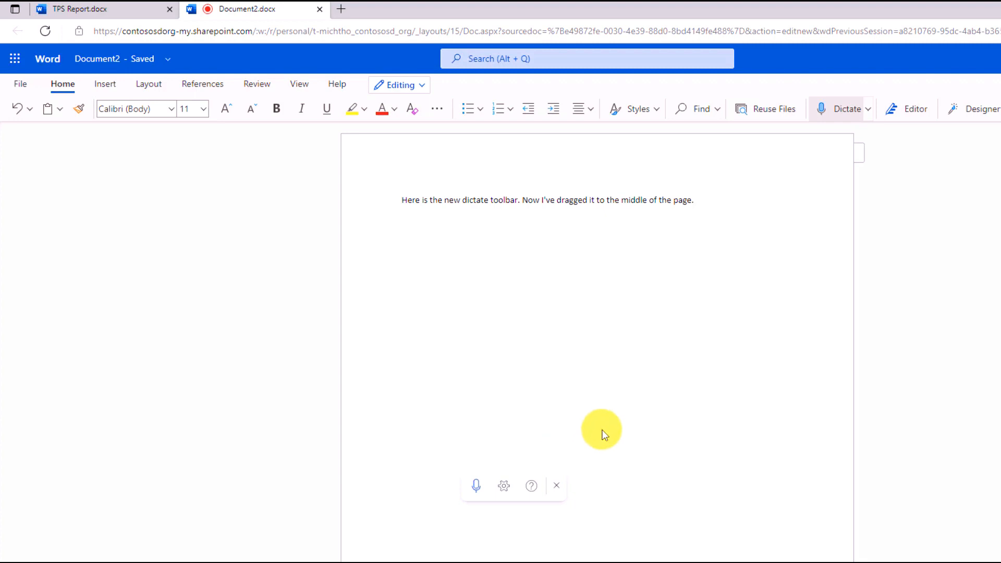
{"action": "mouse_move", "coordinate": [599, 442]}
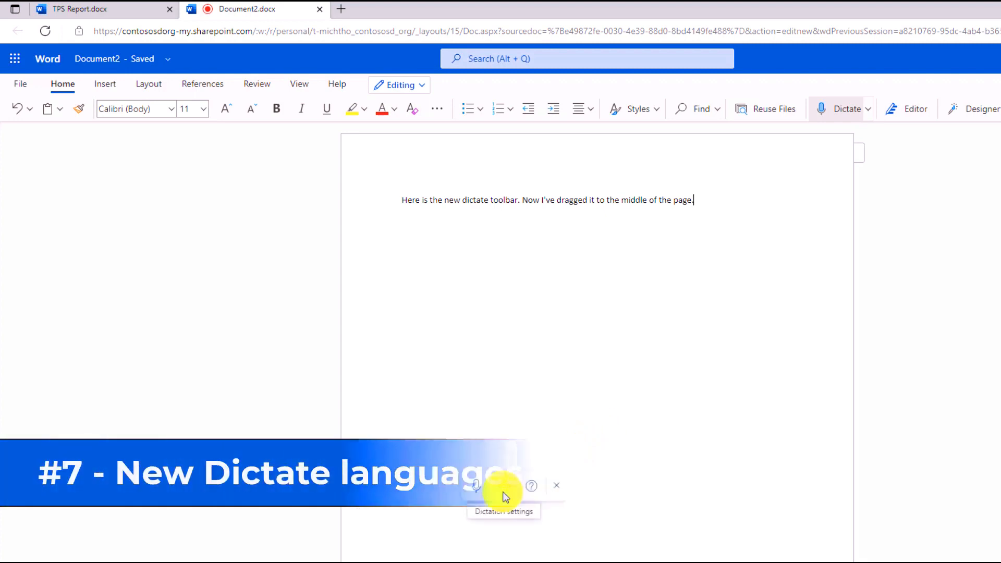
Scroll through the Spoken language list in dictation settings, keeping English (U.S.).
{"action": "left_click", "coordinate": [532, 486]}
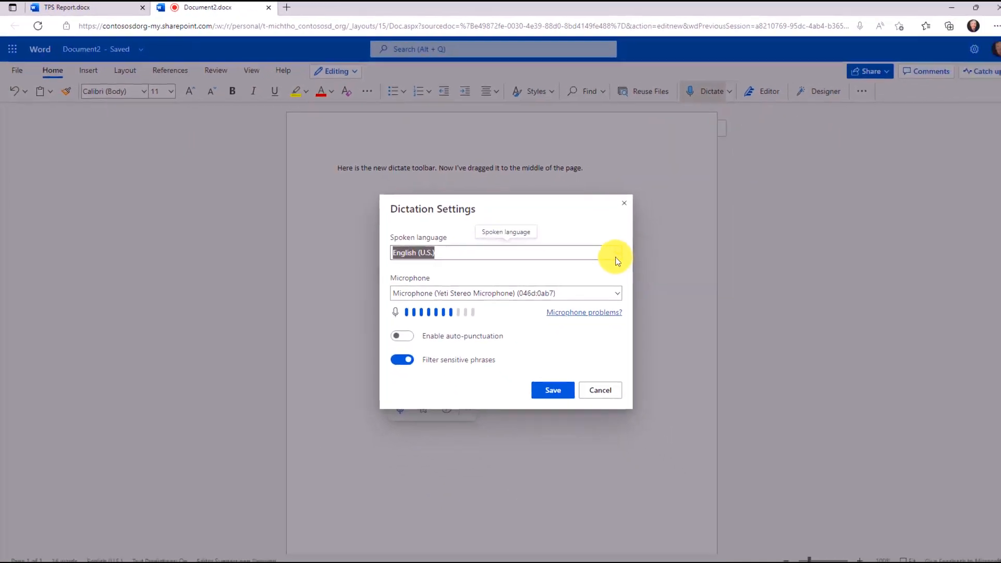
{"action": "left_click", "coordinate": [607, 253]}
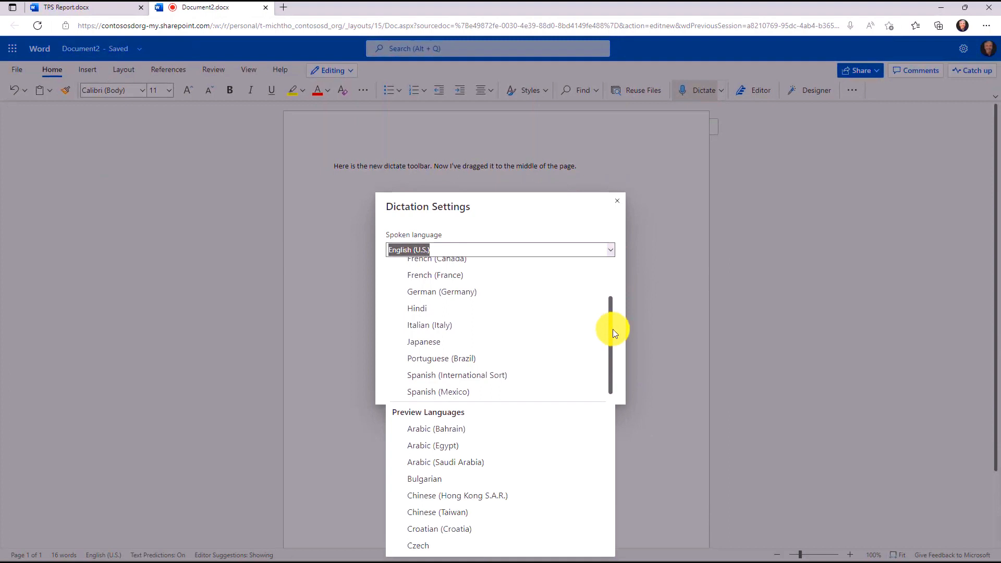
{"action": "scroll", "scroll_direction": "down", "scroll_amount": 3}
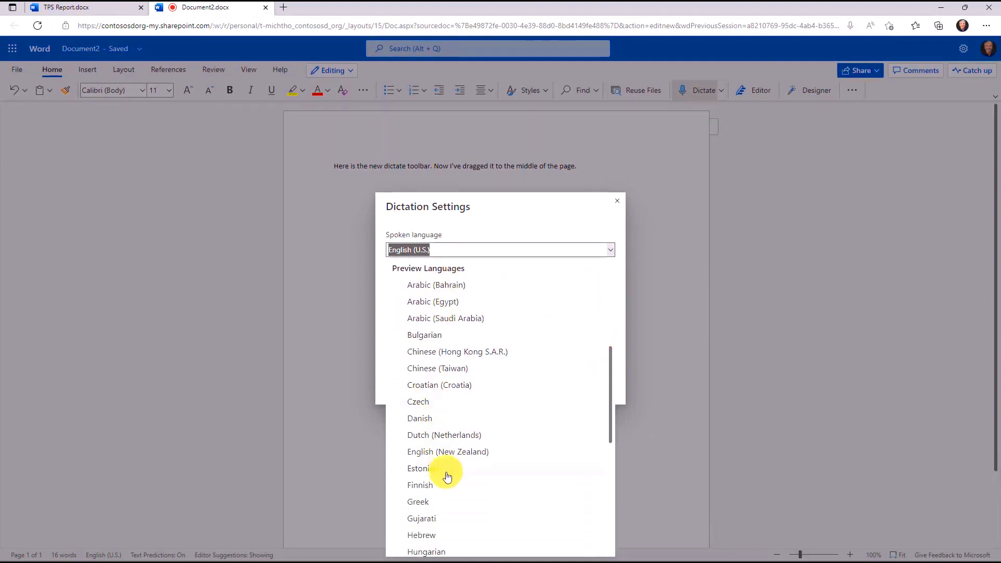
{"action": "scroll", "scroll_direction": "down", "scroll_amount": 3}
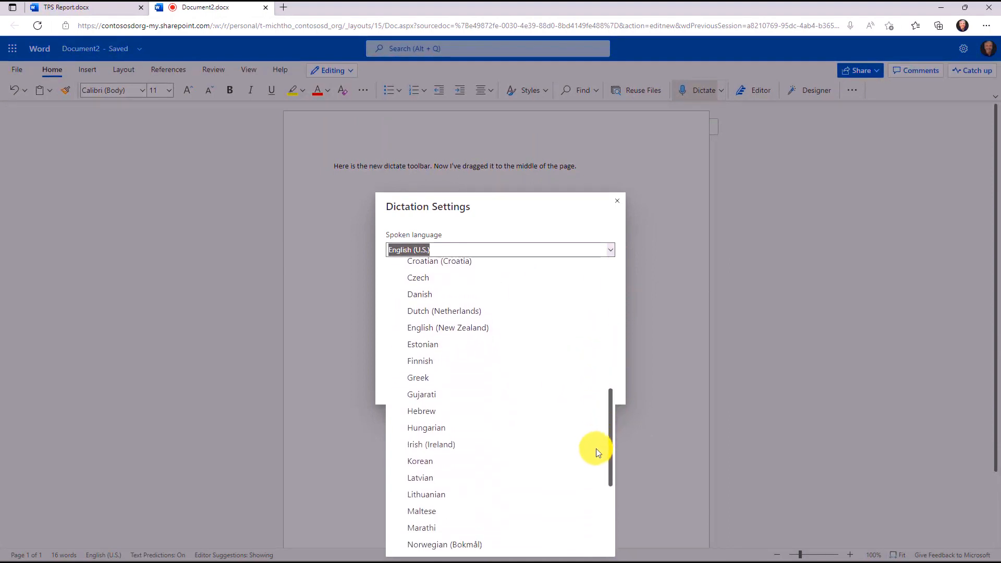
{"action": "scroll", "scroll_direction": "down", "scroll_amount": 3}
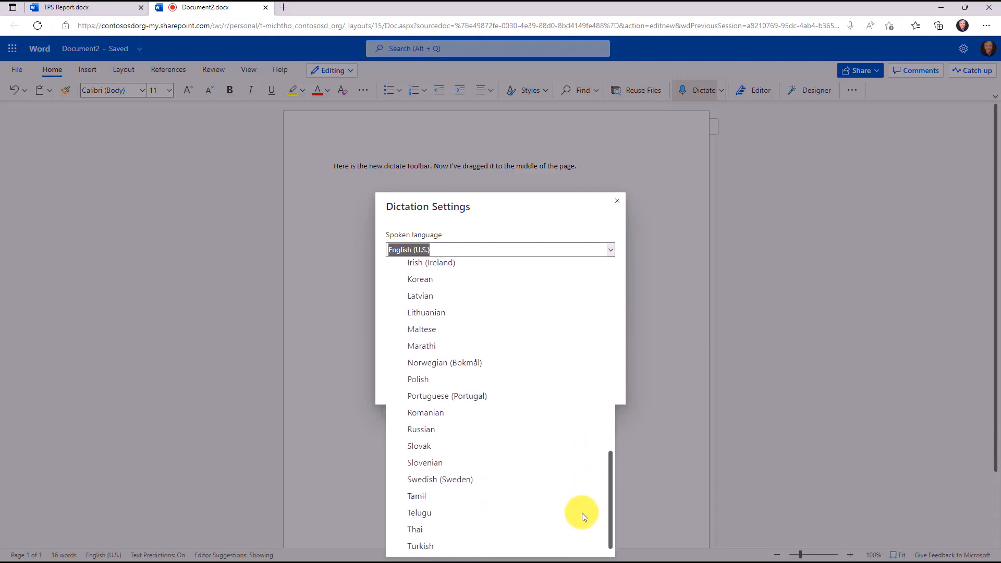
{"action": "scroll", "scroll_direction": "up", "scroll_amount": 3}
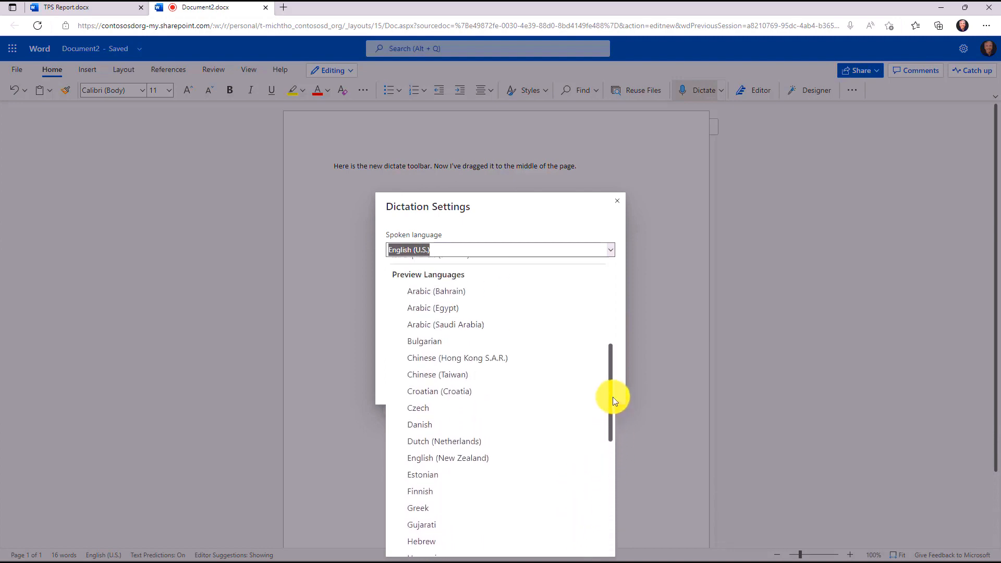
{"action": "scroll", "scroll_direction": "up", "scroll_amount": 3}
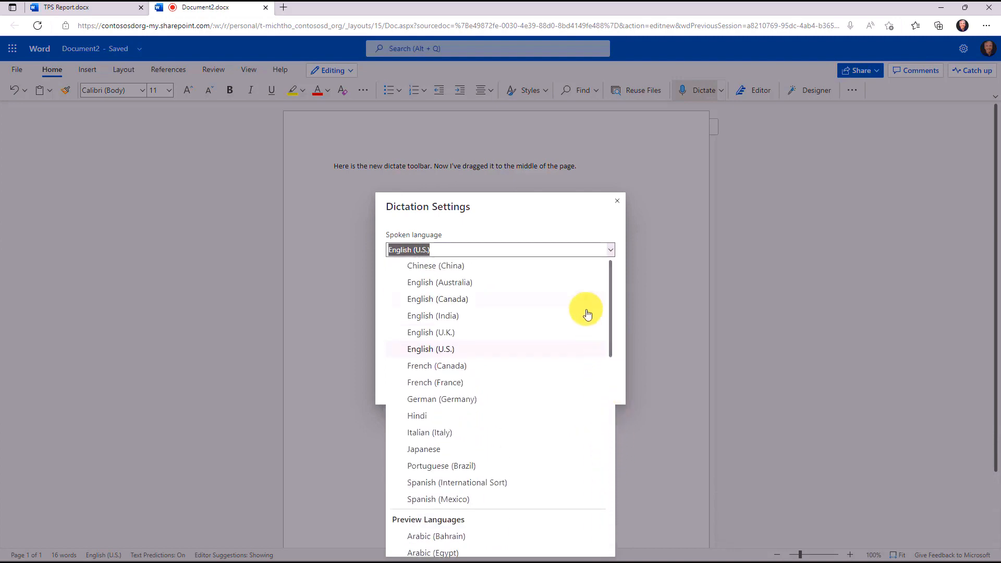
{"action": "left_click", "coordinate": [431, 348]}
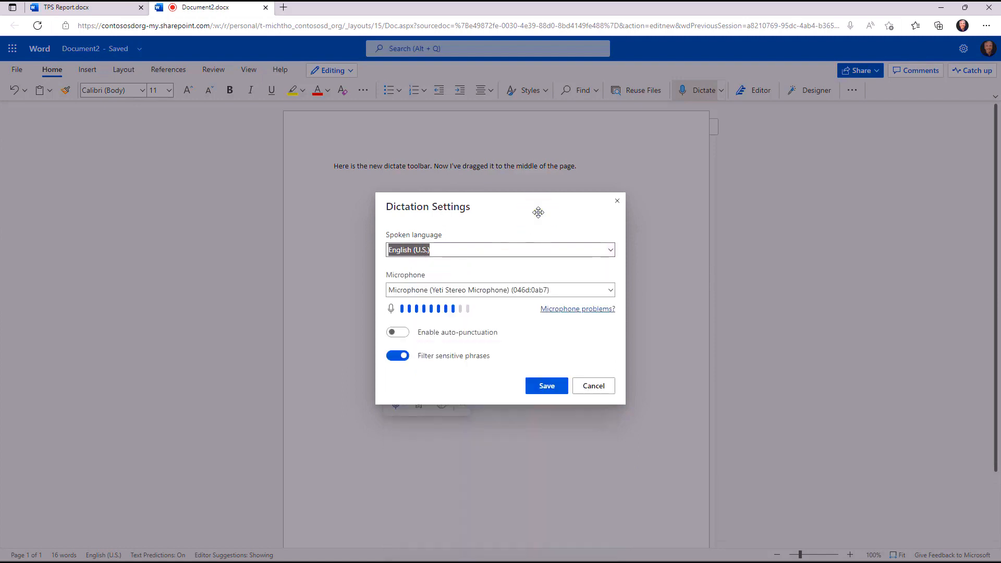